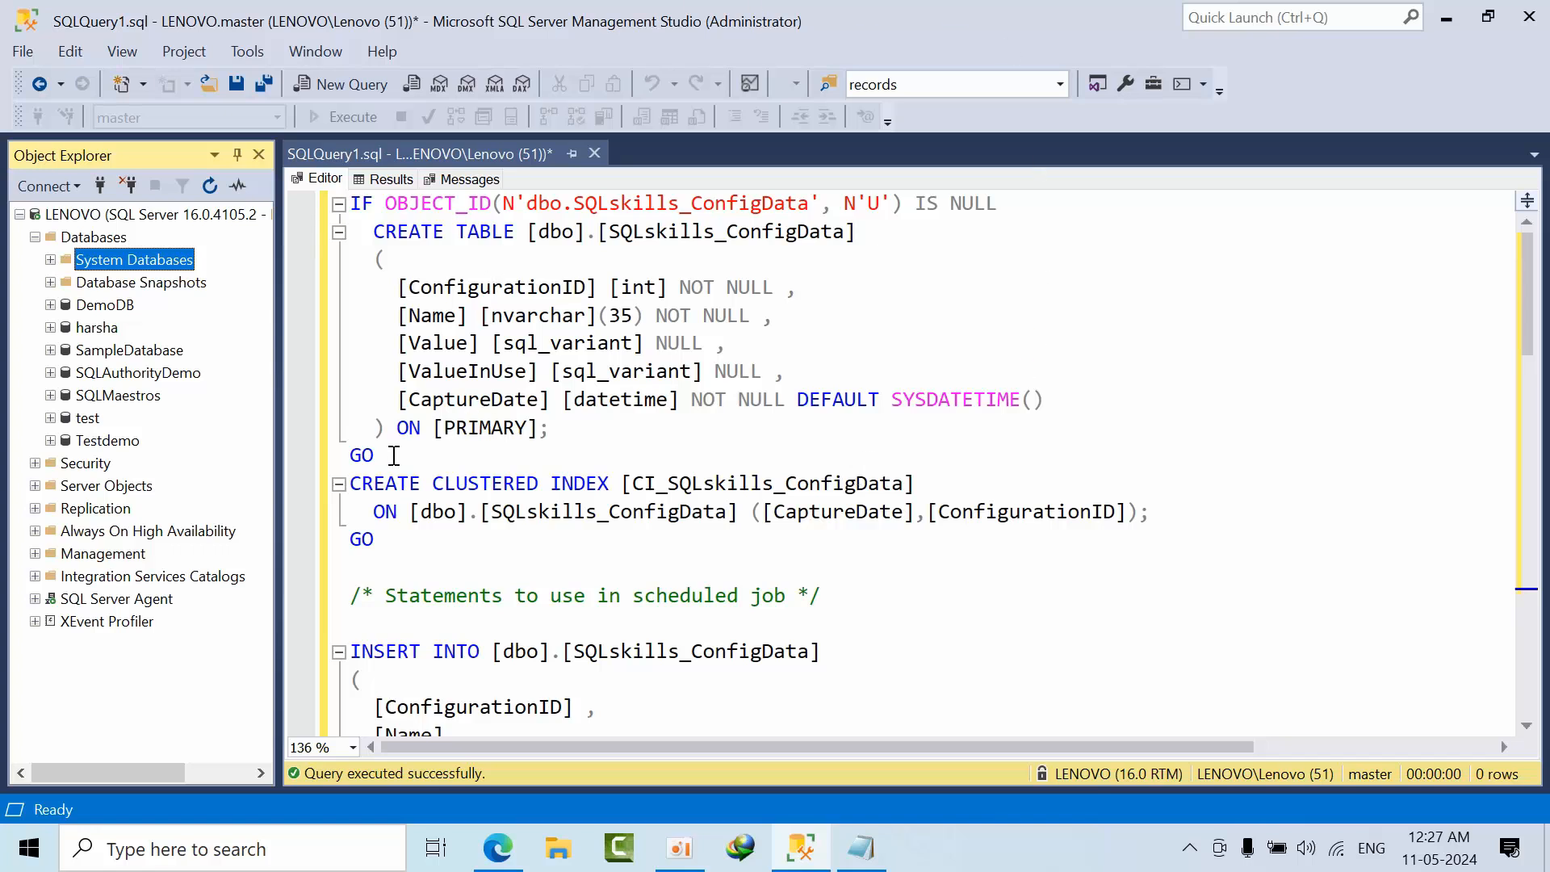
# Run the CREATE TABLE and CREATE INDEX batches for SQLskills_ConfigData in master.
pyautogui.moveTo(352, 204); pyautogui.dragTo(373, 456)
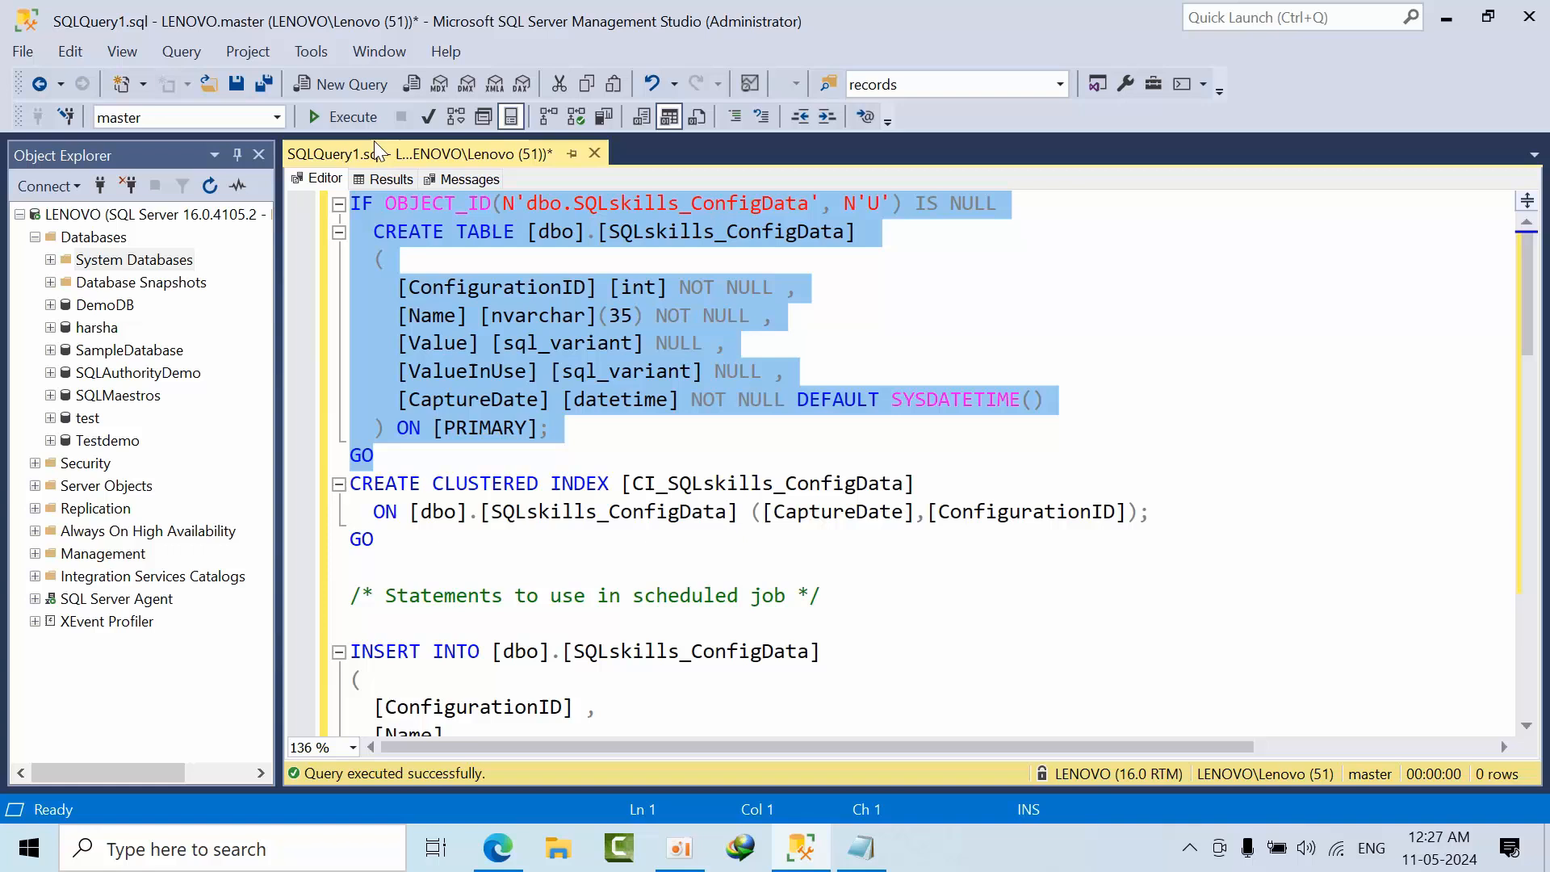
pyautogui.click(397, 179)
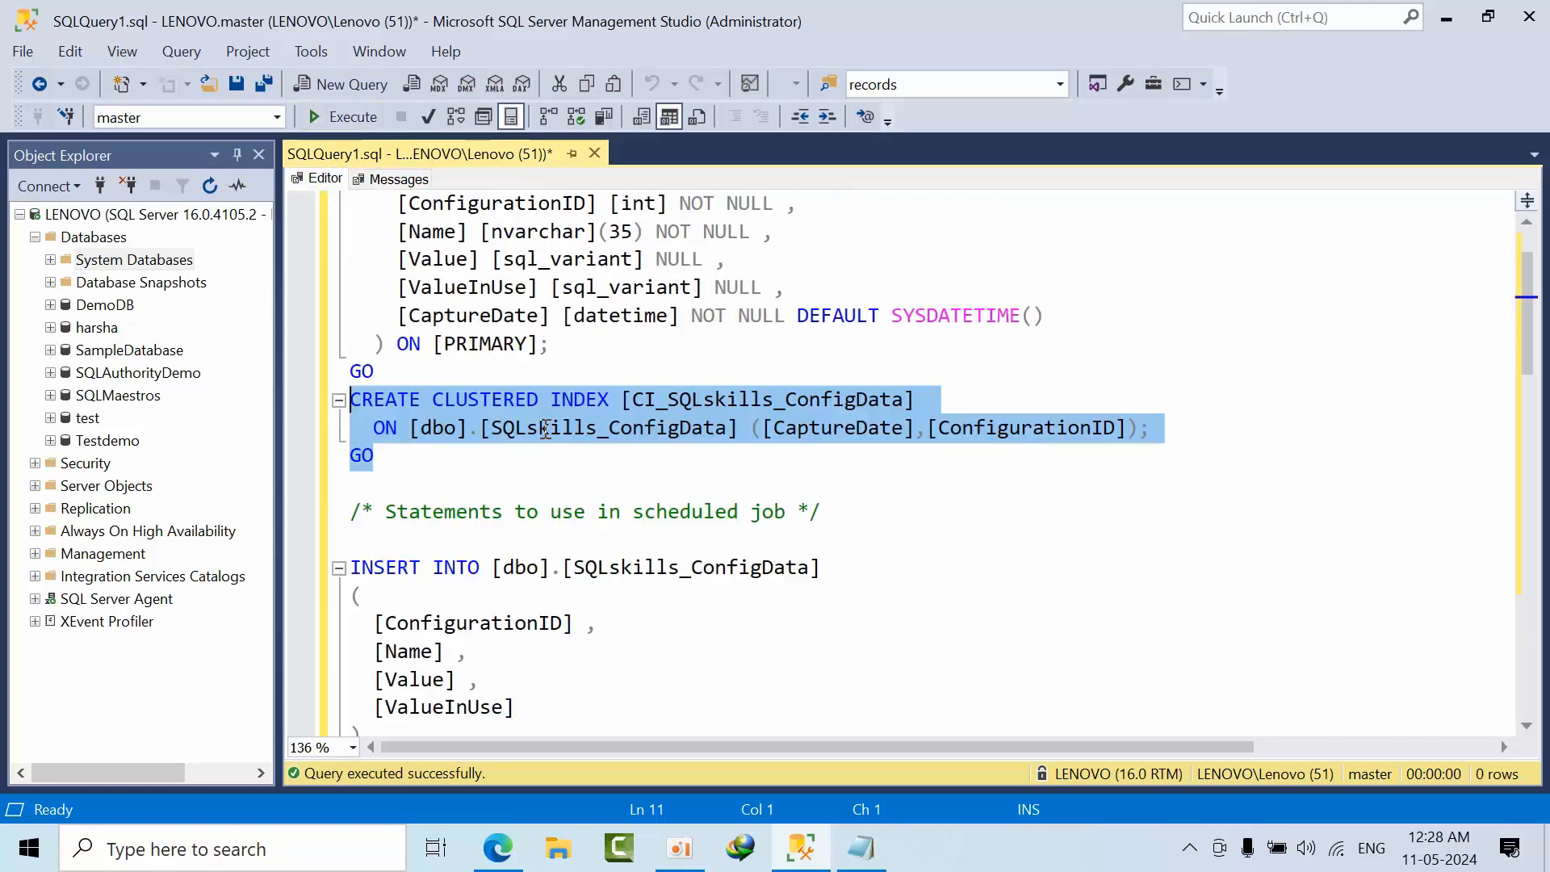
# Insert the current sys.configurations snapshot and run the old-vs-new comparison query, returning no rows.
pyautogui.scroll(-3)
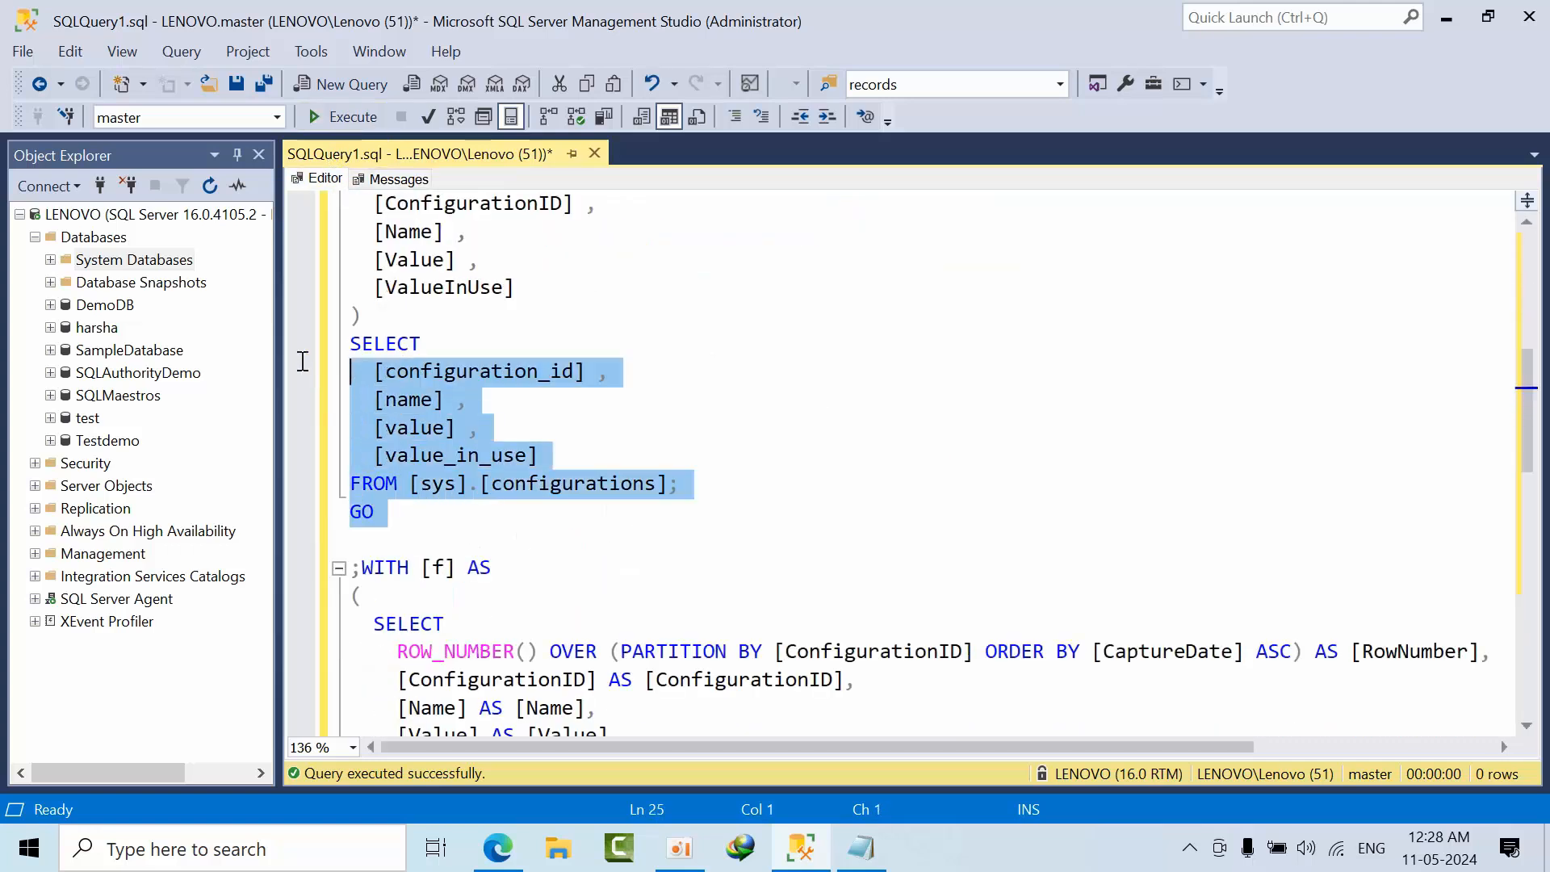
pyautogui.click(350, 116)
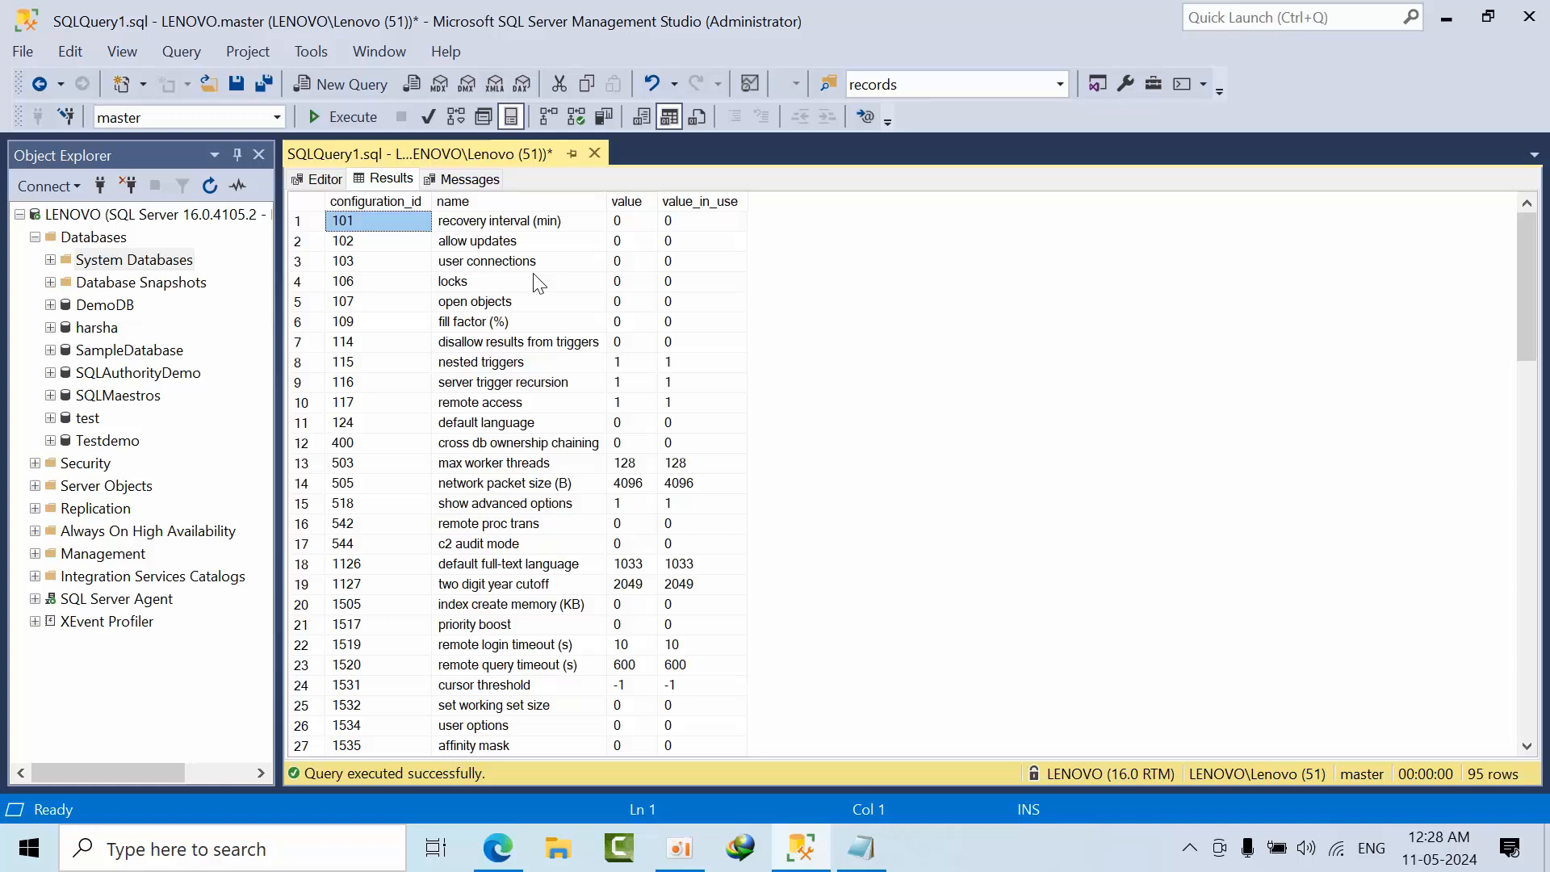
pyautogui.click(325, 179)
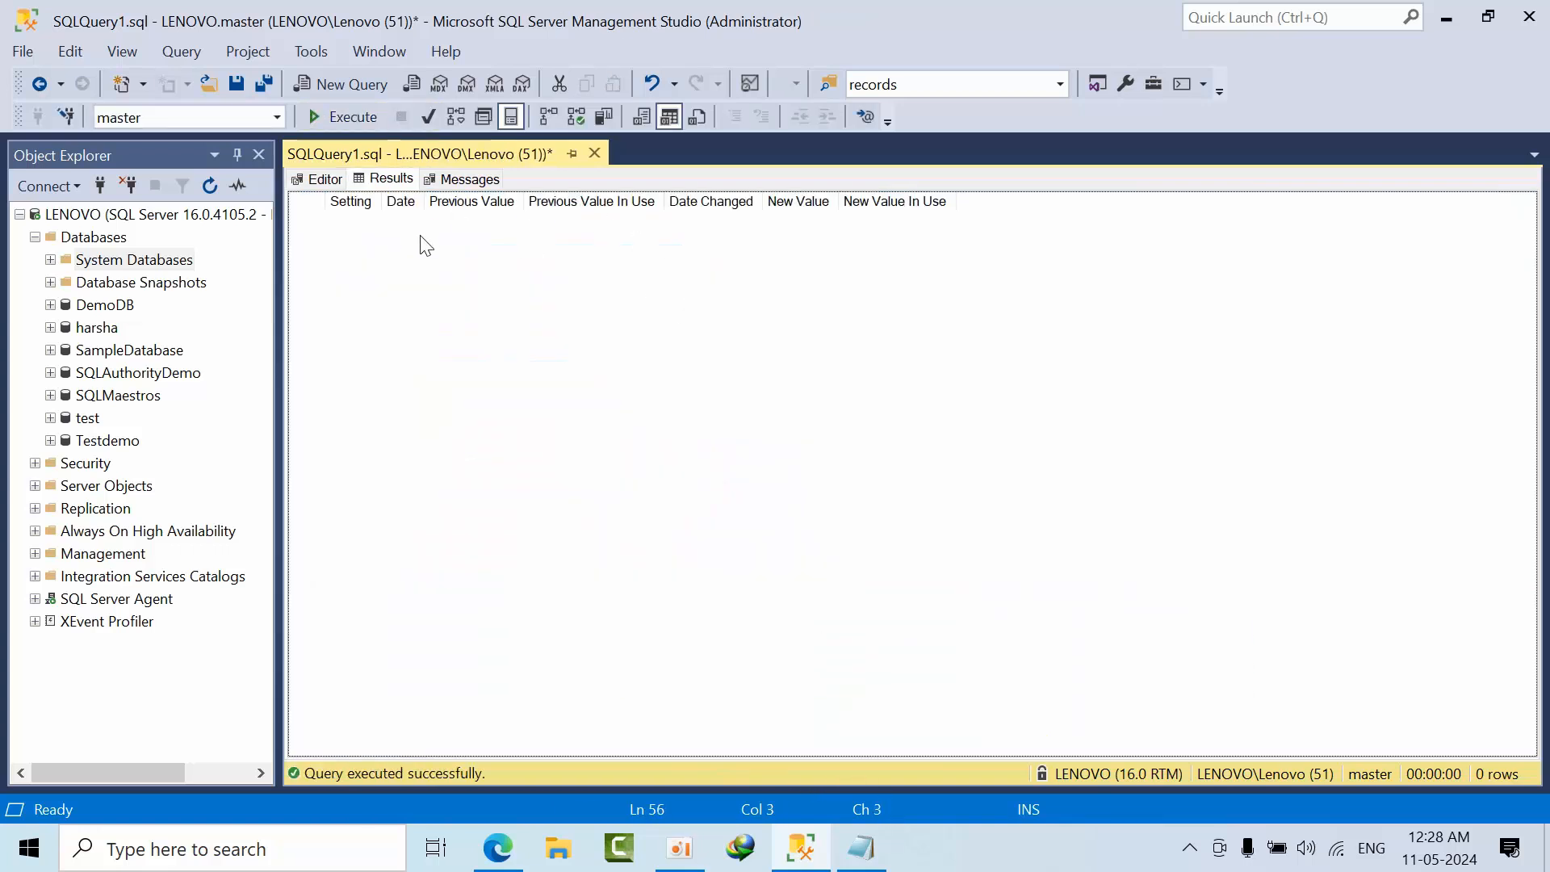
# Rerun the empty change report and bring up the LENOVO server's Properties window.
pyautogui.click(324, 179)
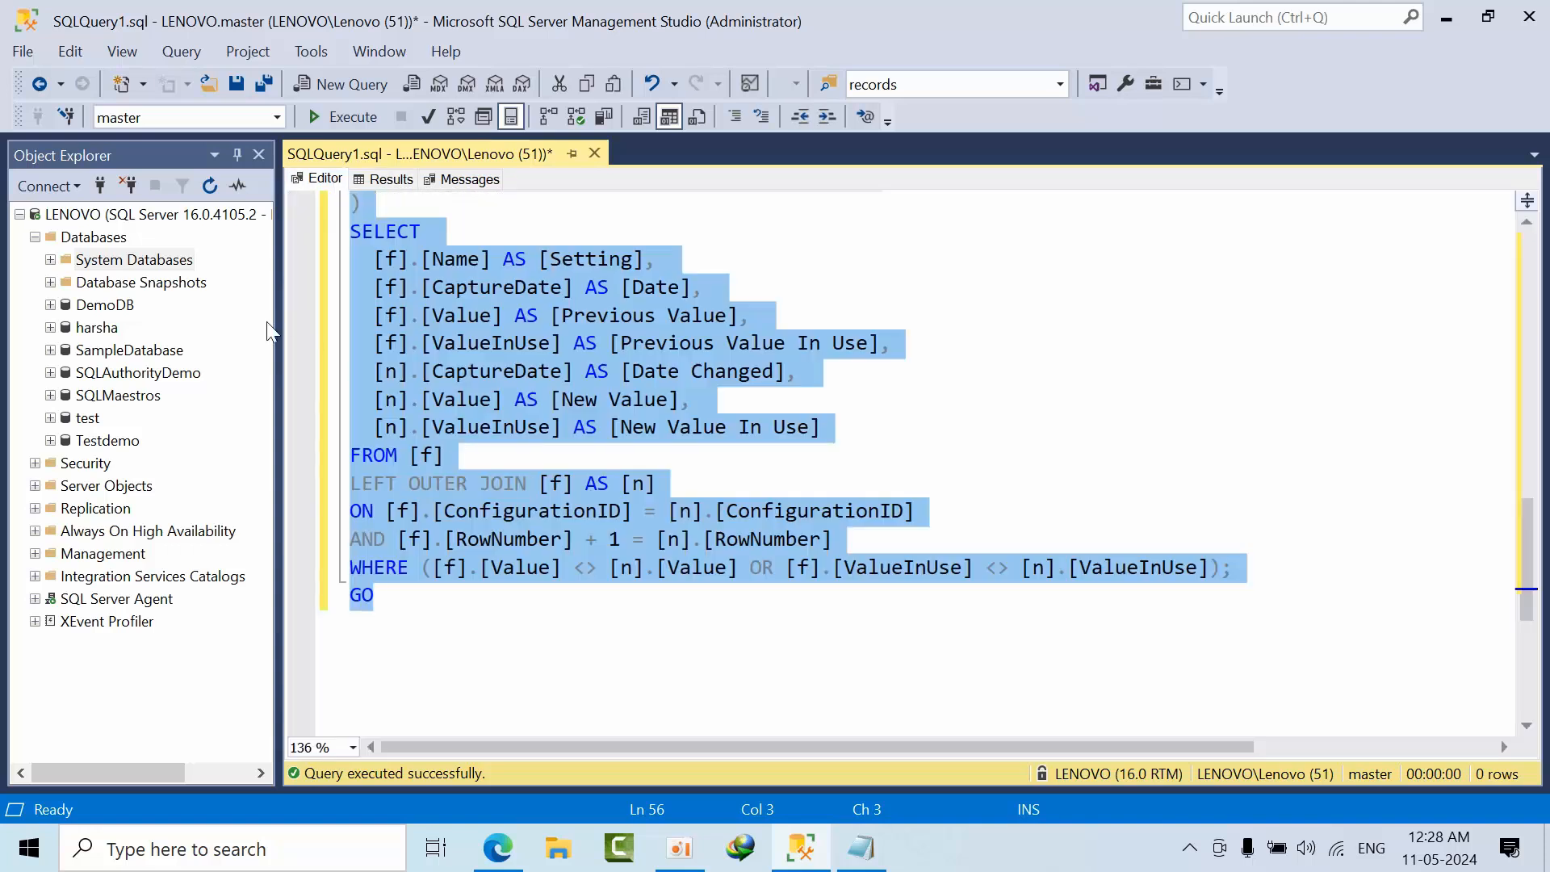
pyautogui.click(391, 179)
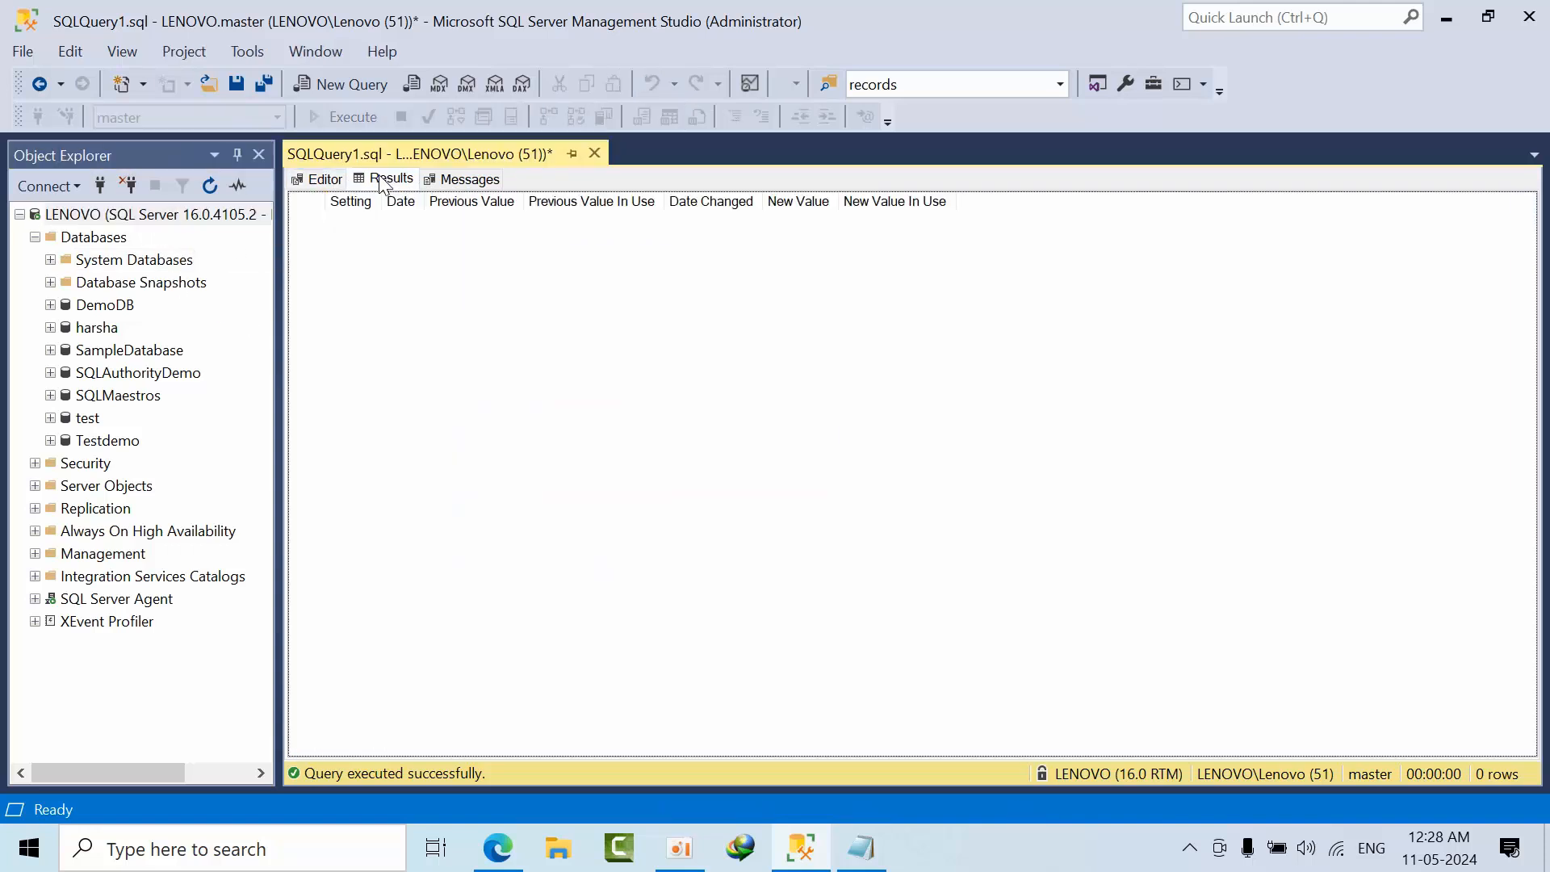
pyautogui.click(153, 215)
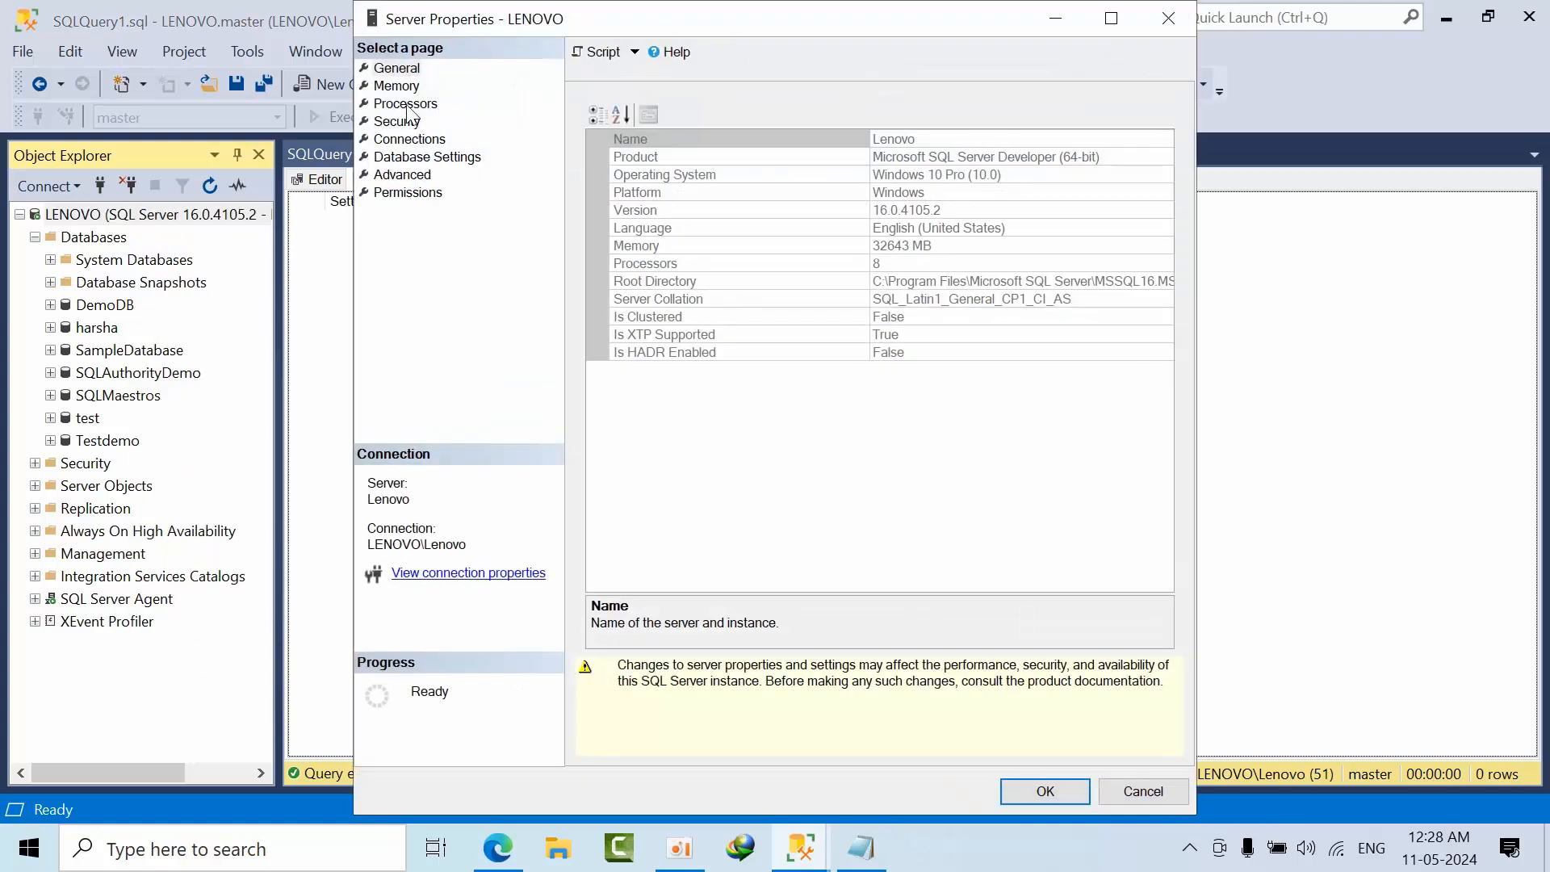
# Browse the property pages and set Maximum worker threads to 0 on the Processors page.
pyautogui.click(409, 139)
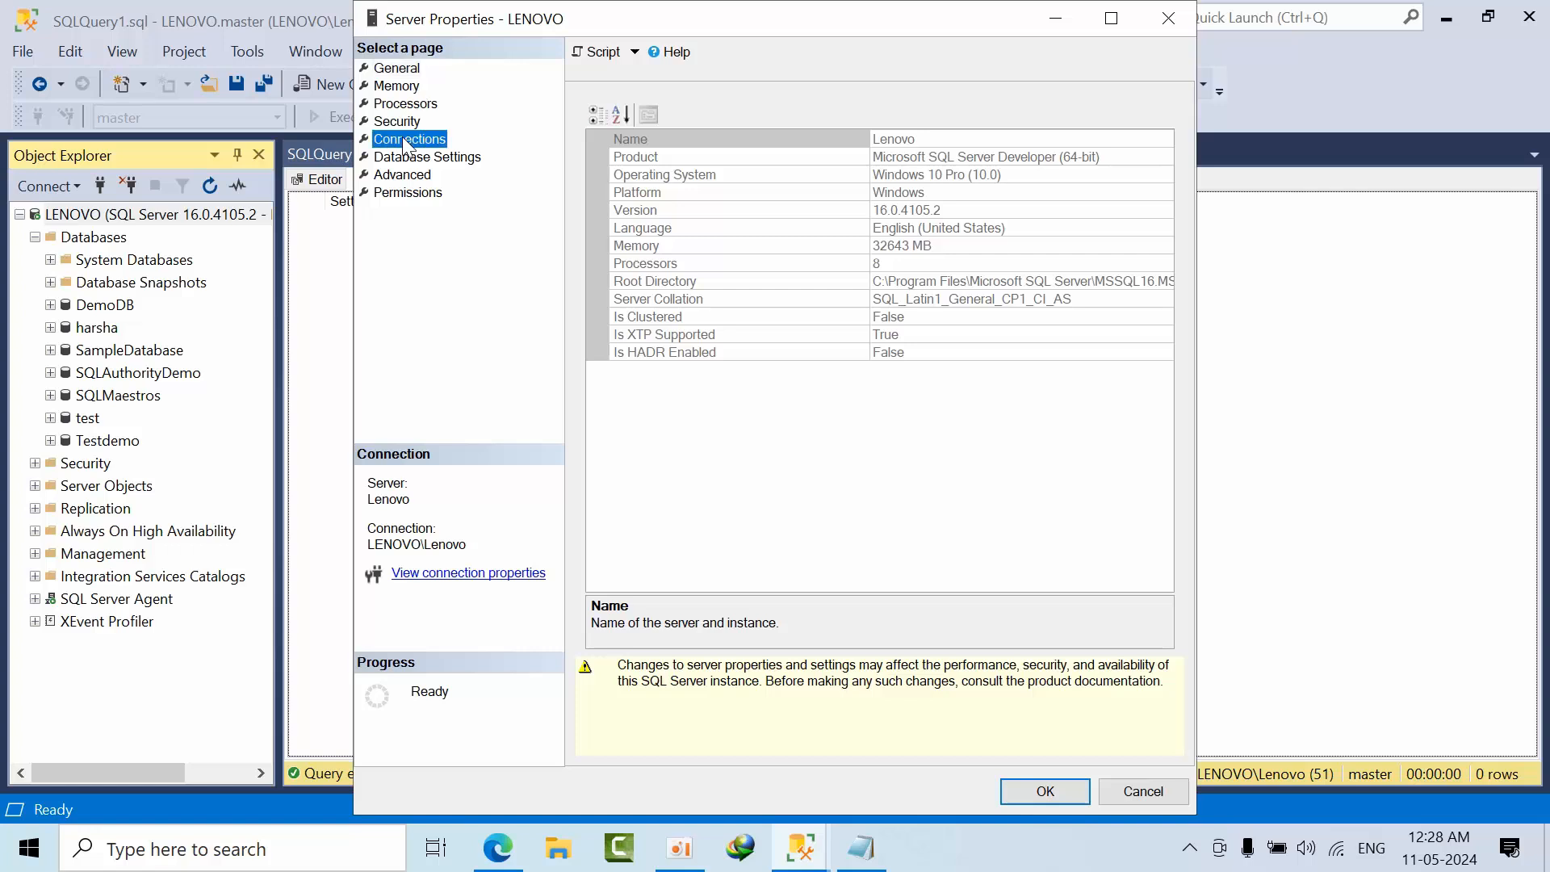
pyautogui.click(427, 157)
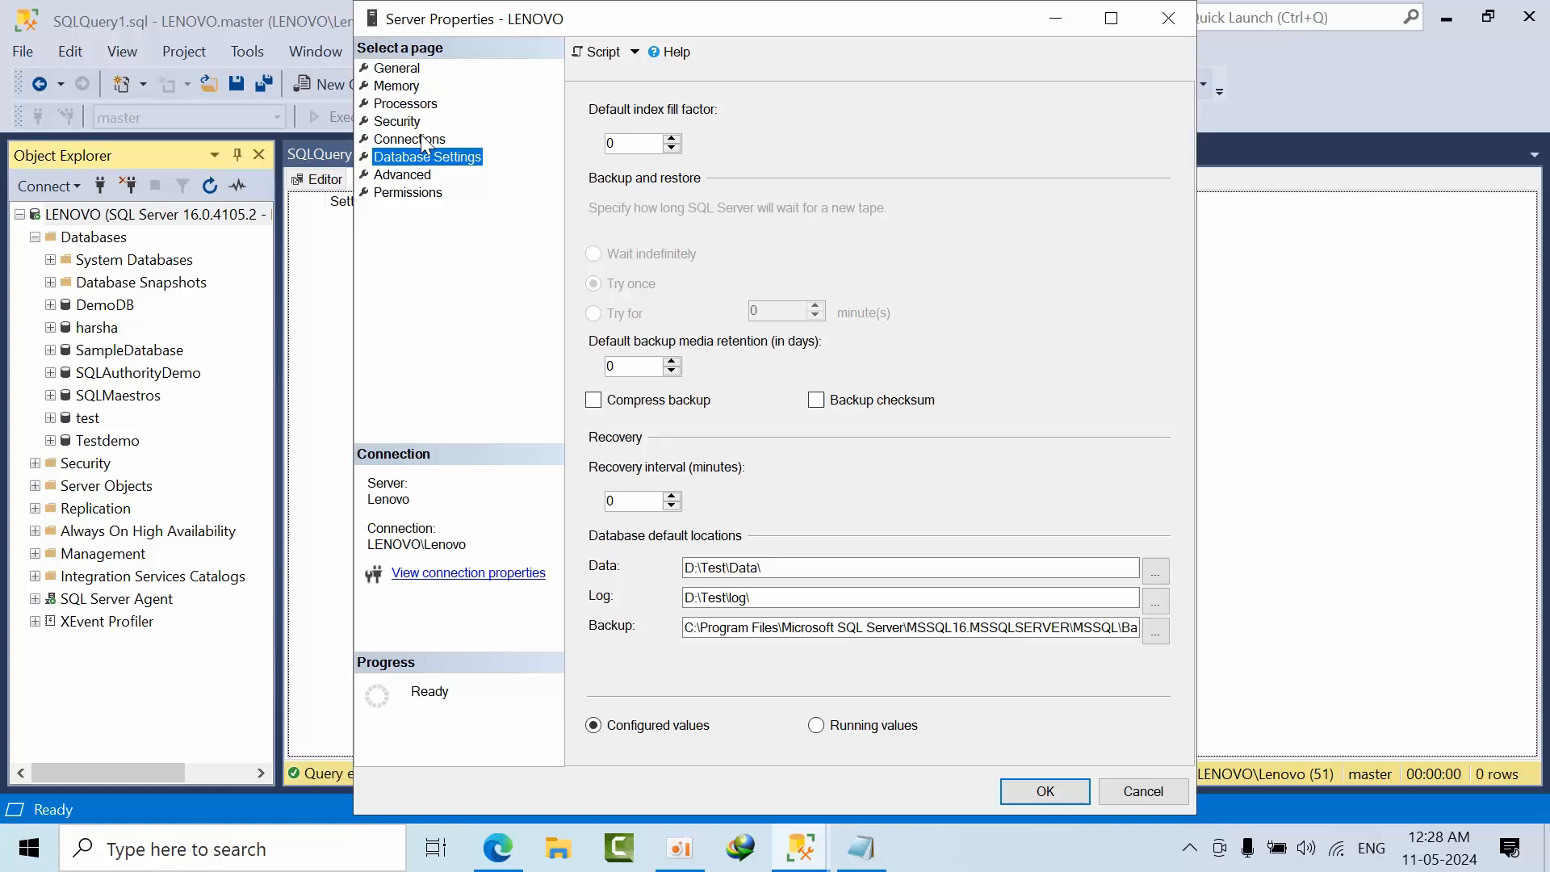
pyautogui.click(408, 139)
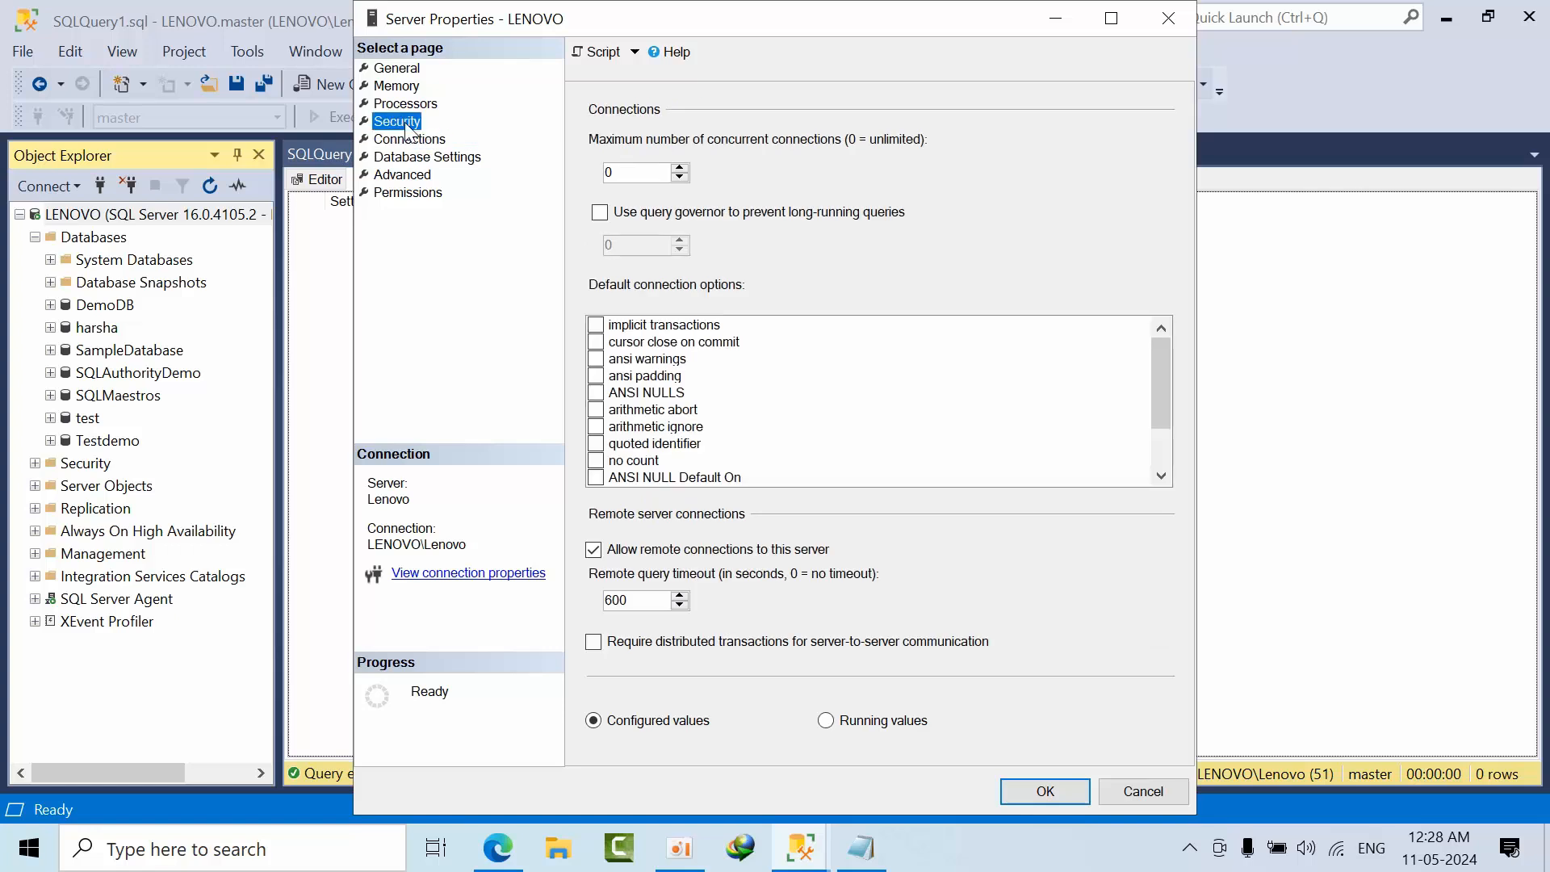
pyautogui.click(403, 104)
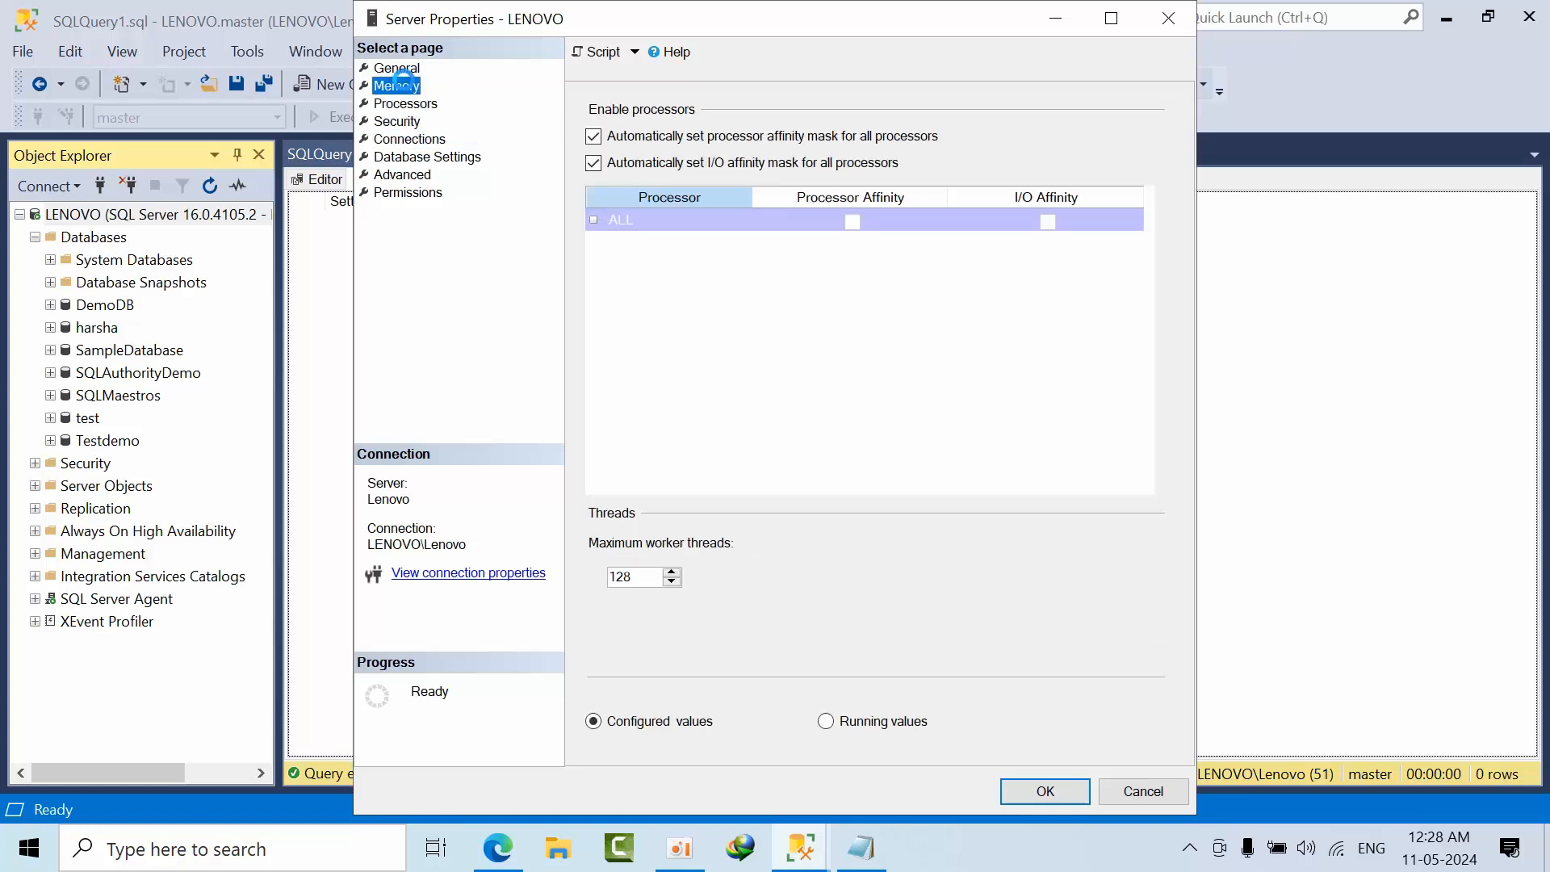
pyautogui.click(398, 85)
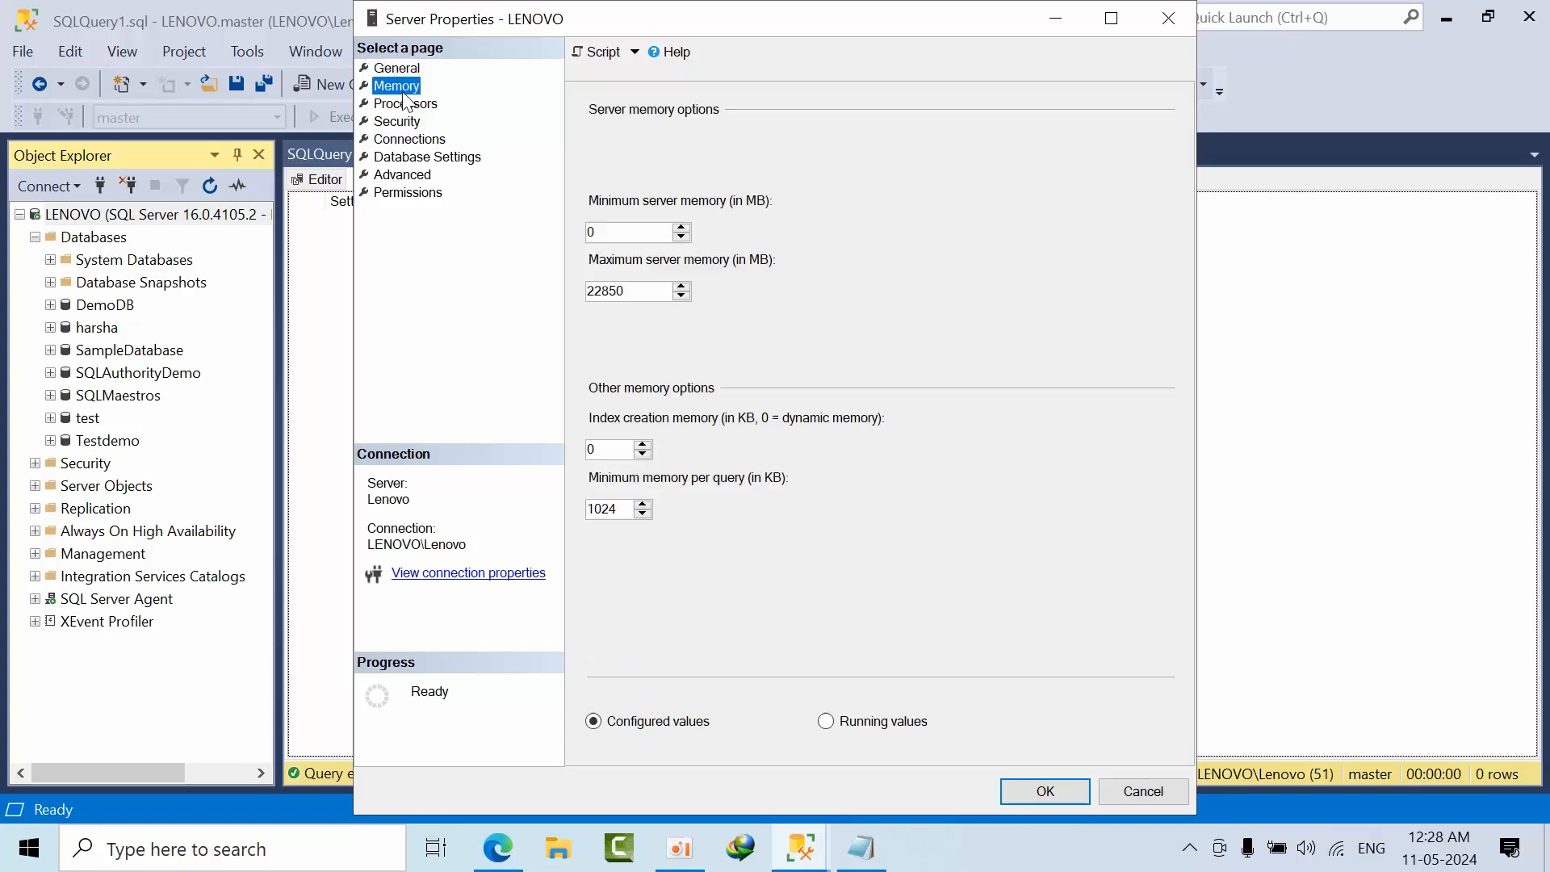
pyautogui.click(404, 103)
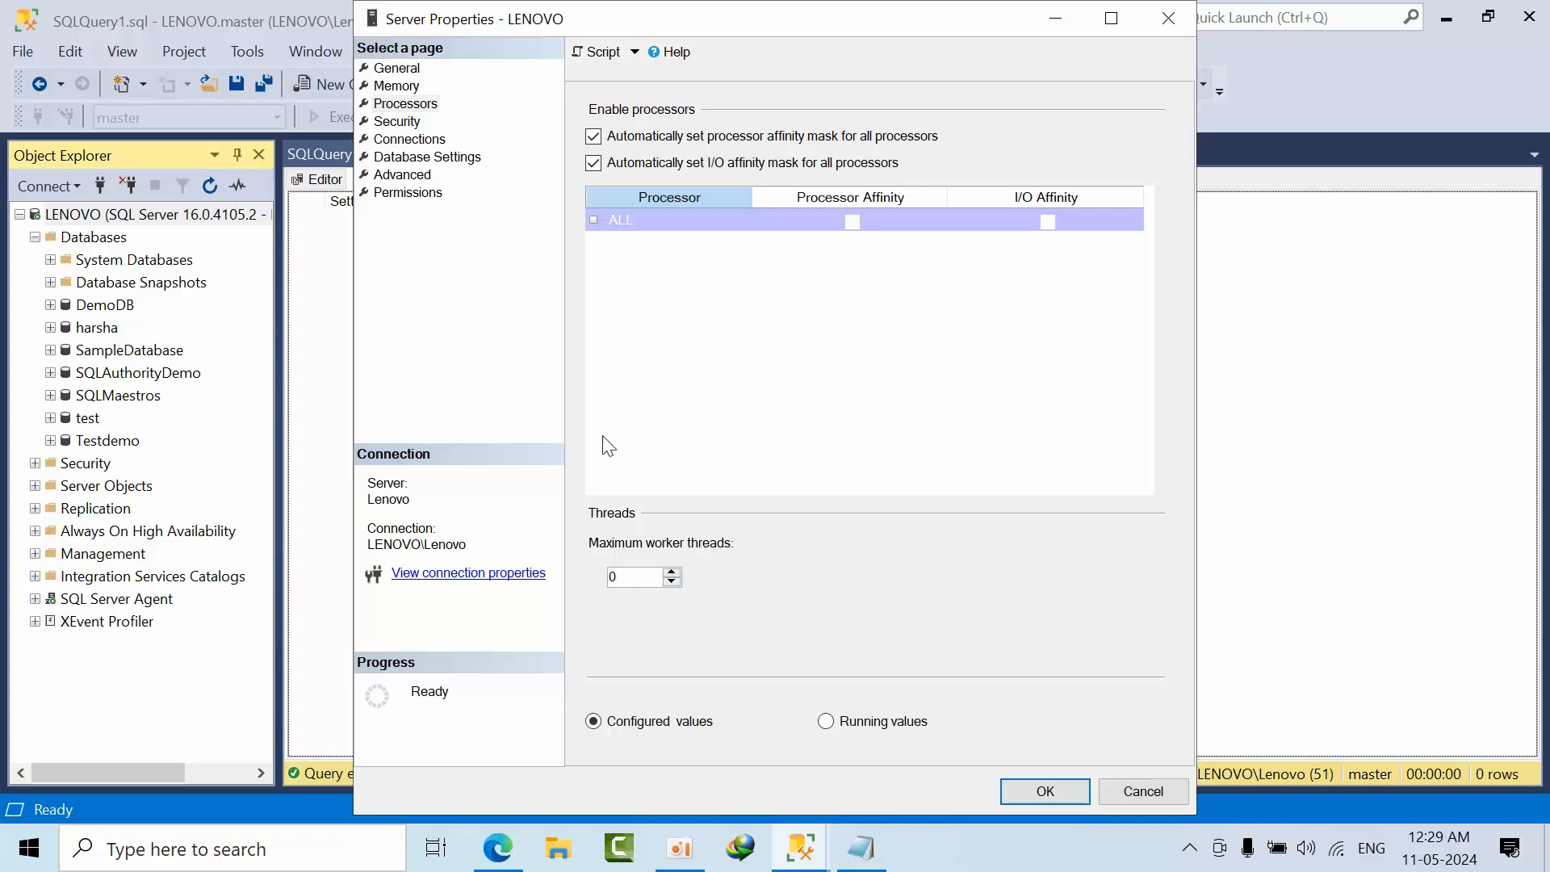
pyautogui.click(427, 157)
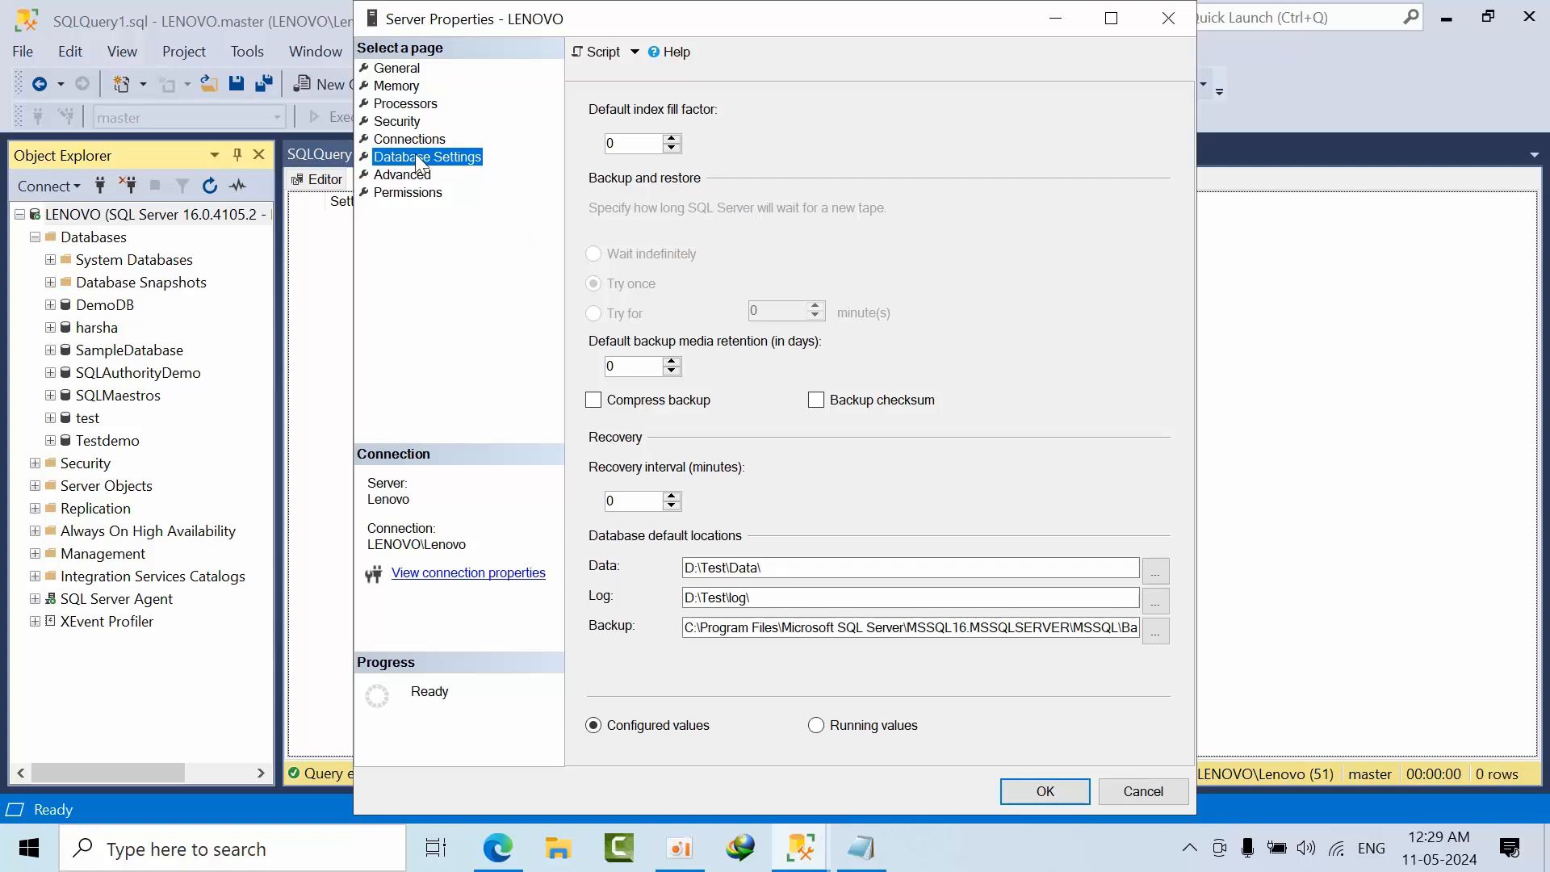
# Set Cost Threshold for Parallelism from 25 to 500 on the Advanced page and commit with OK.
pyautogui.click(402, 175)
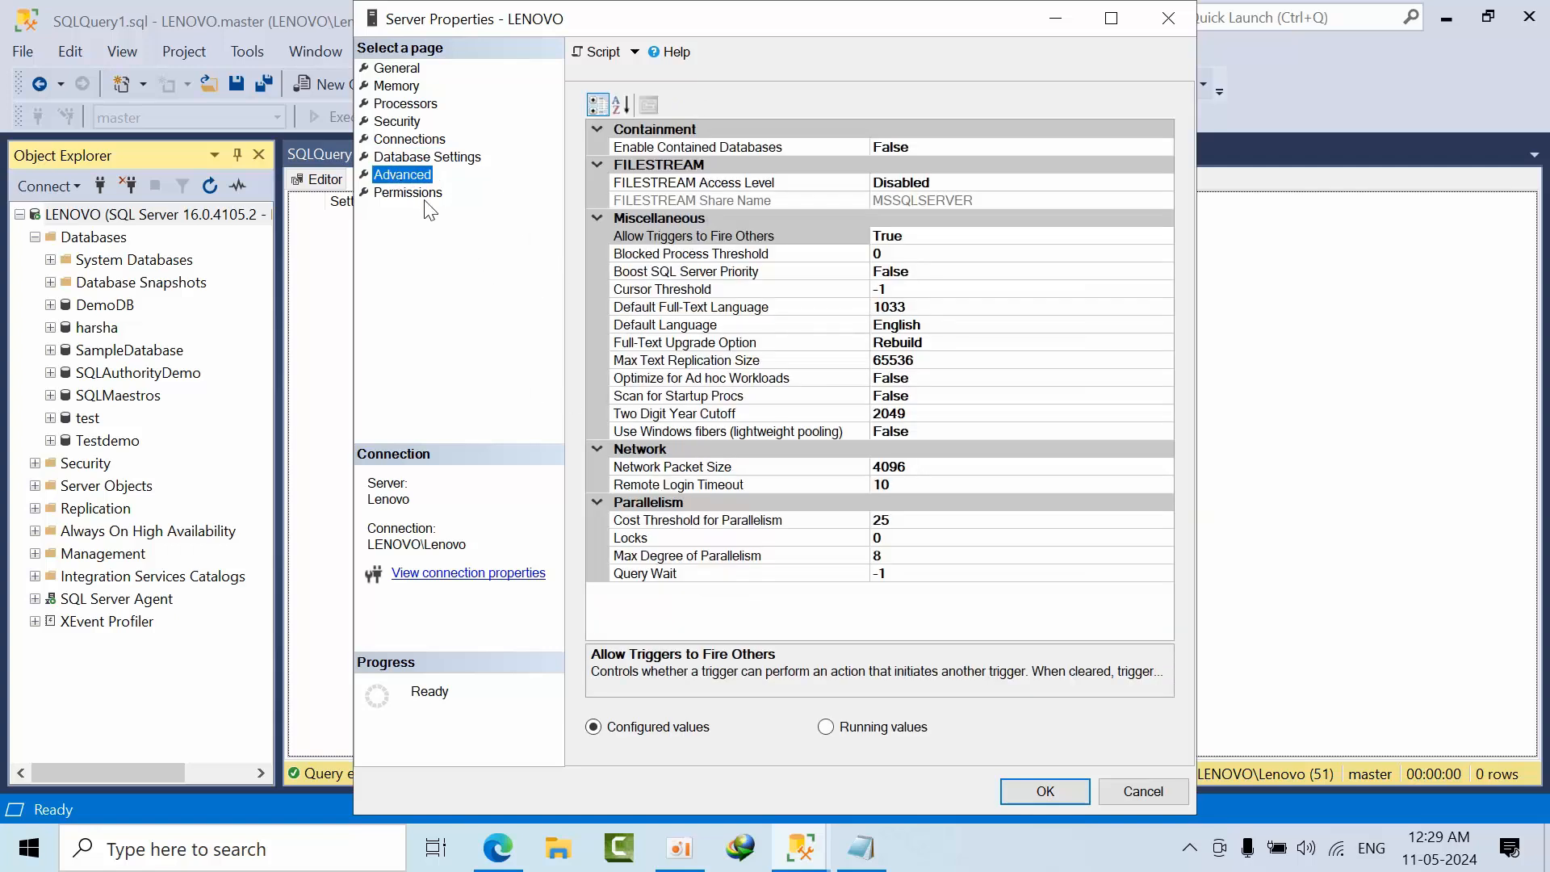
pyautogui.click(408, 139)
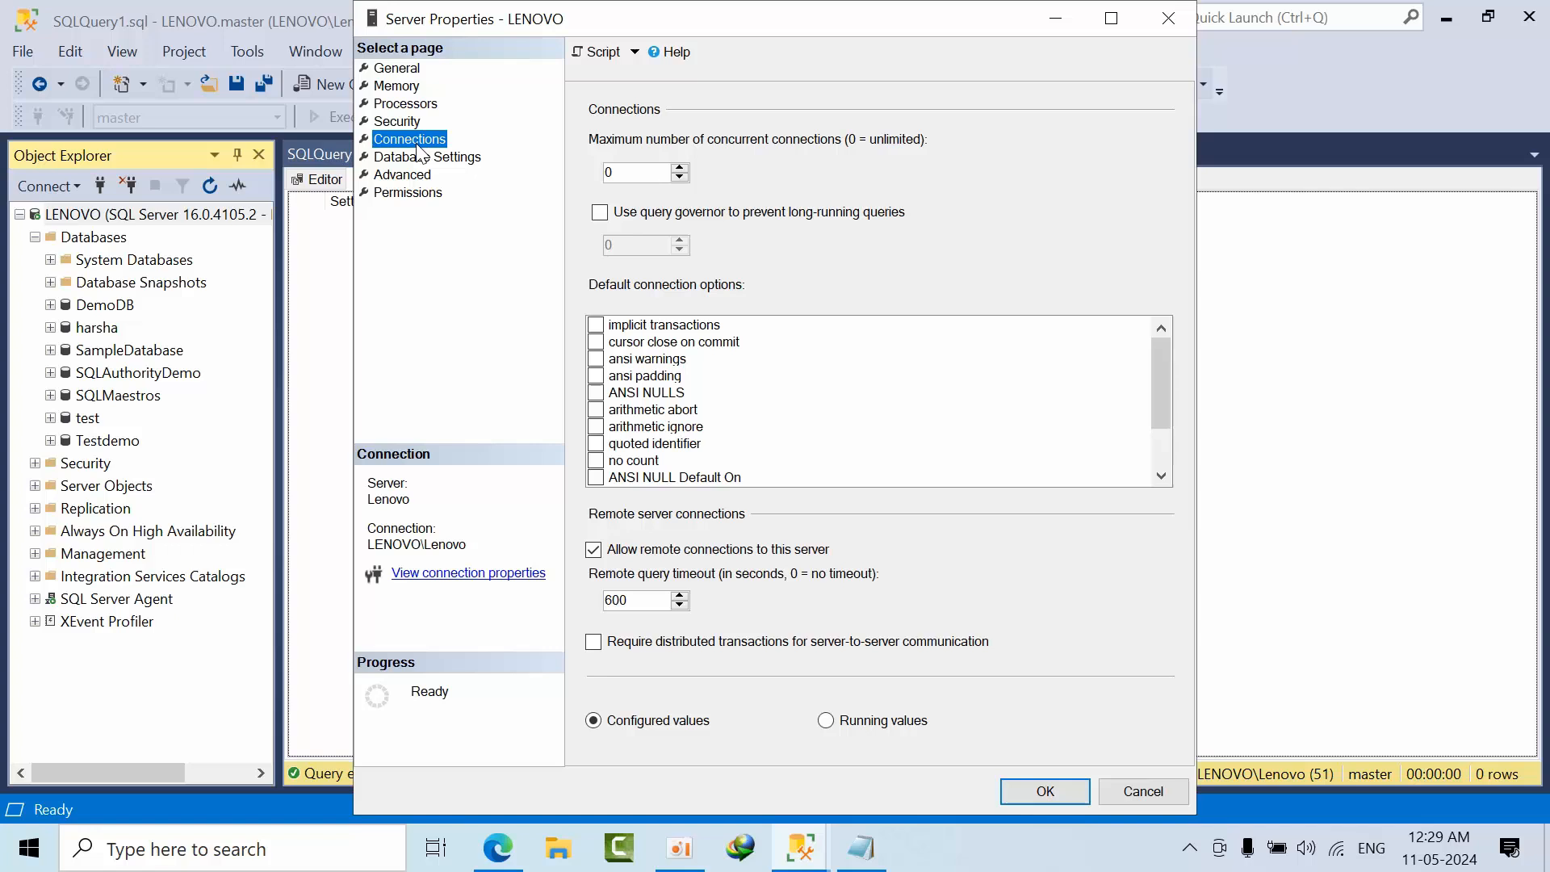
pyautogui.click(426, 157)
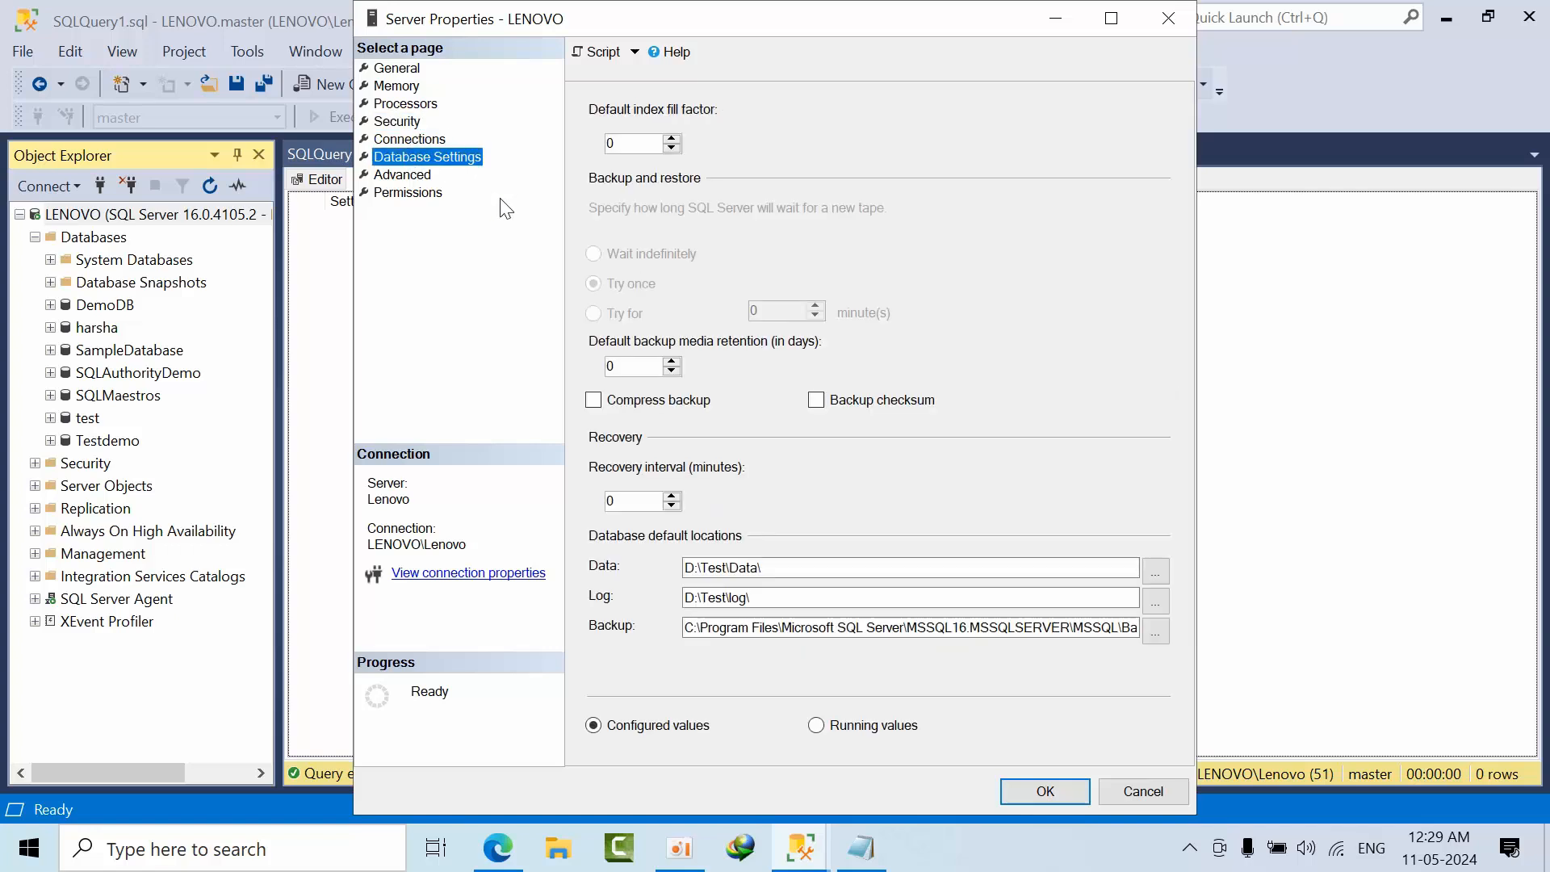
pyautogui.click(402, 174)
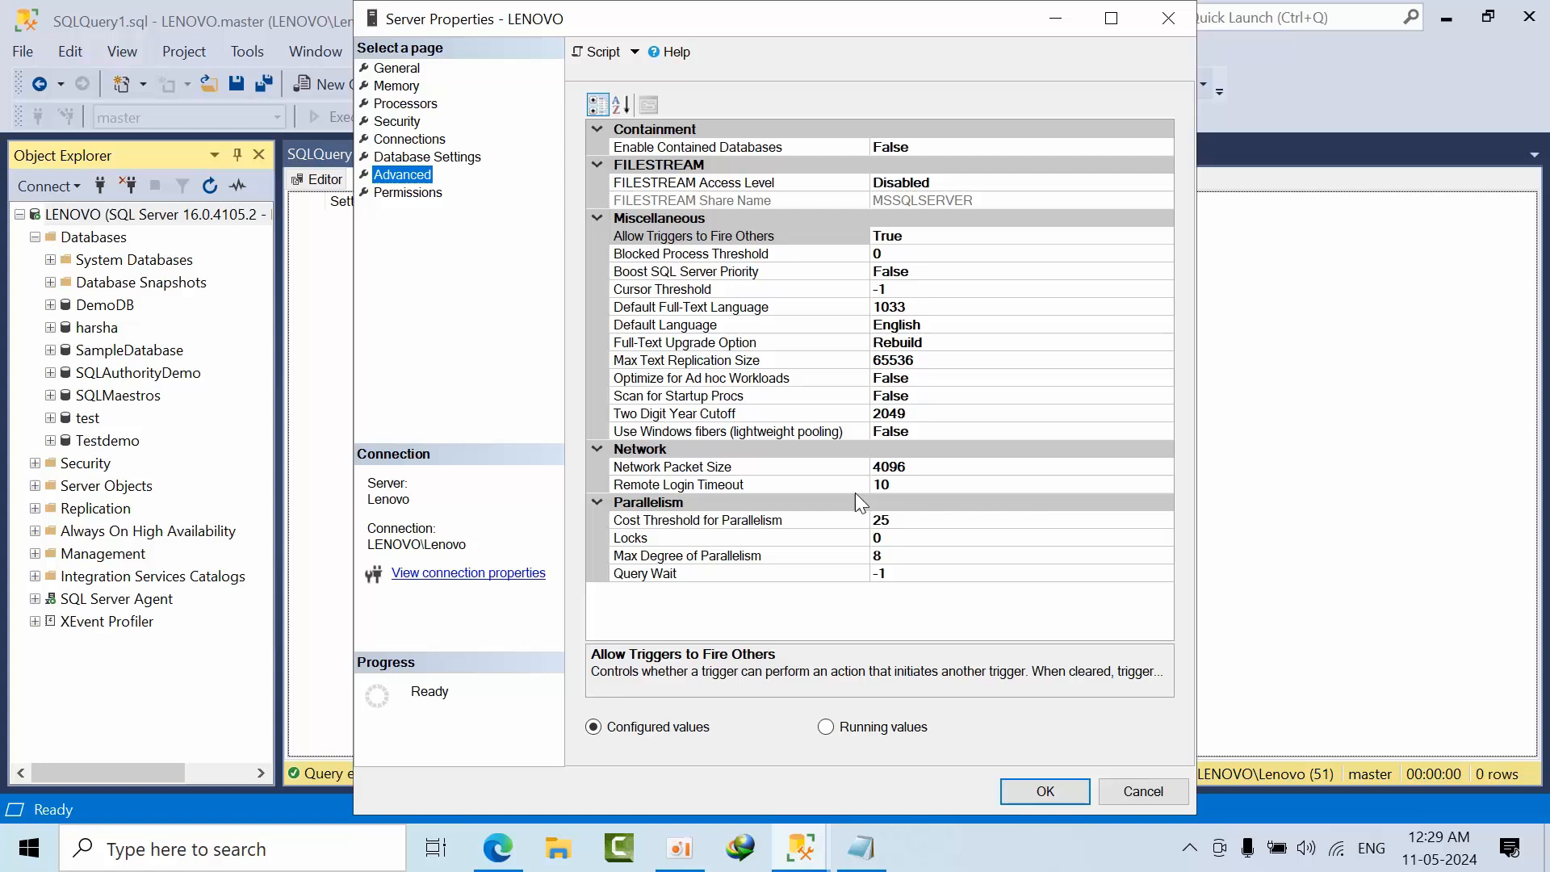
pyautogui.click(698, 518)
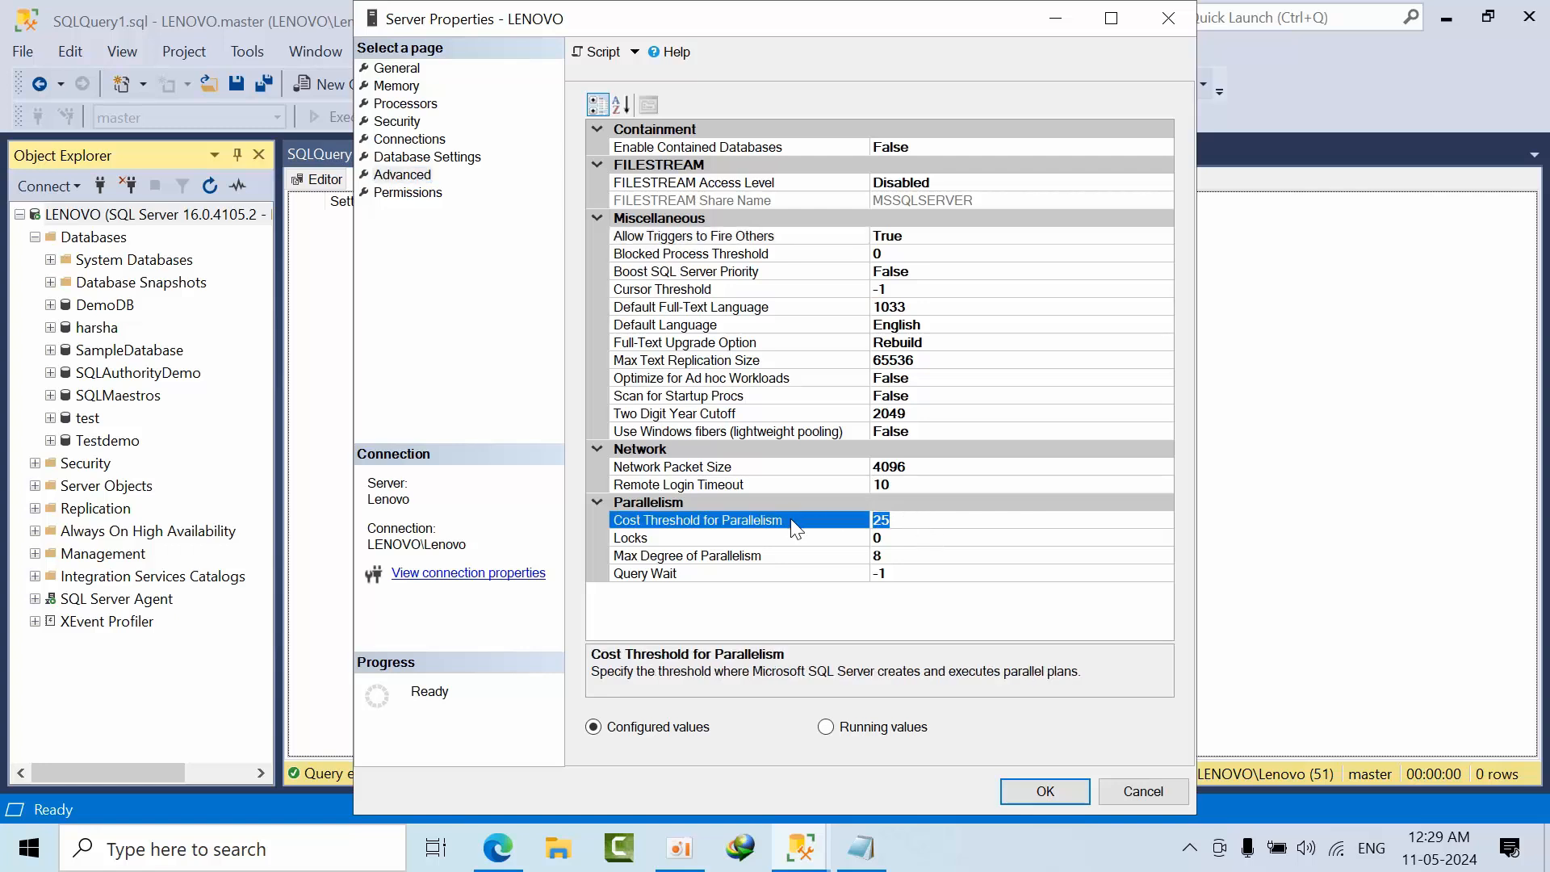
pyautogui.write('500')
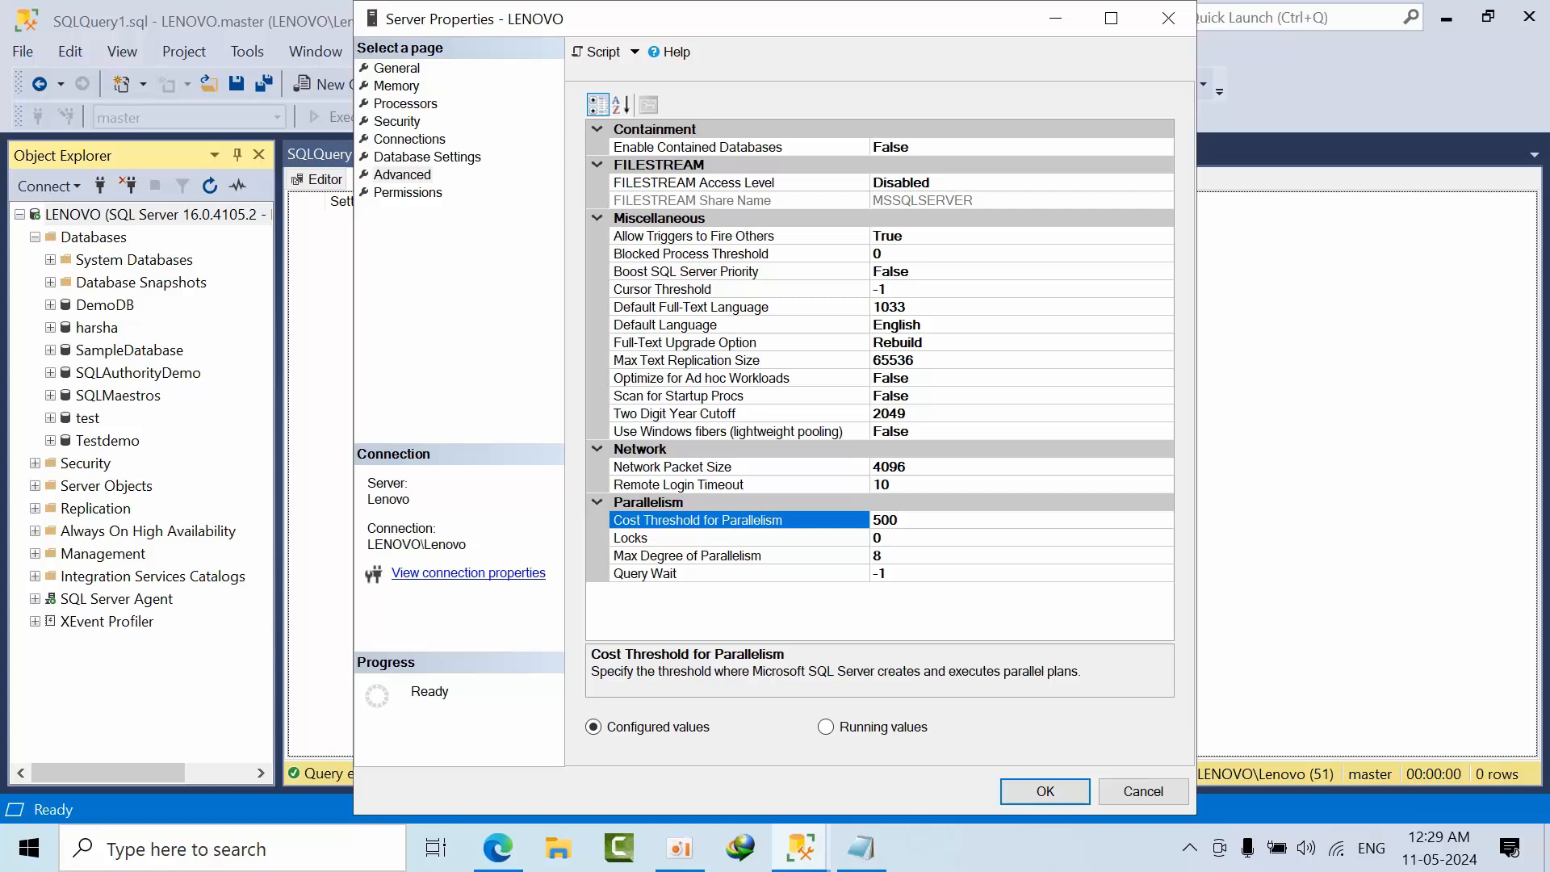
pyautogui.click(1045, 791)
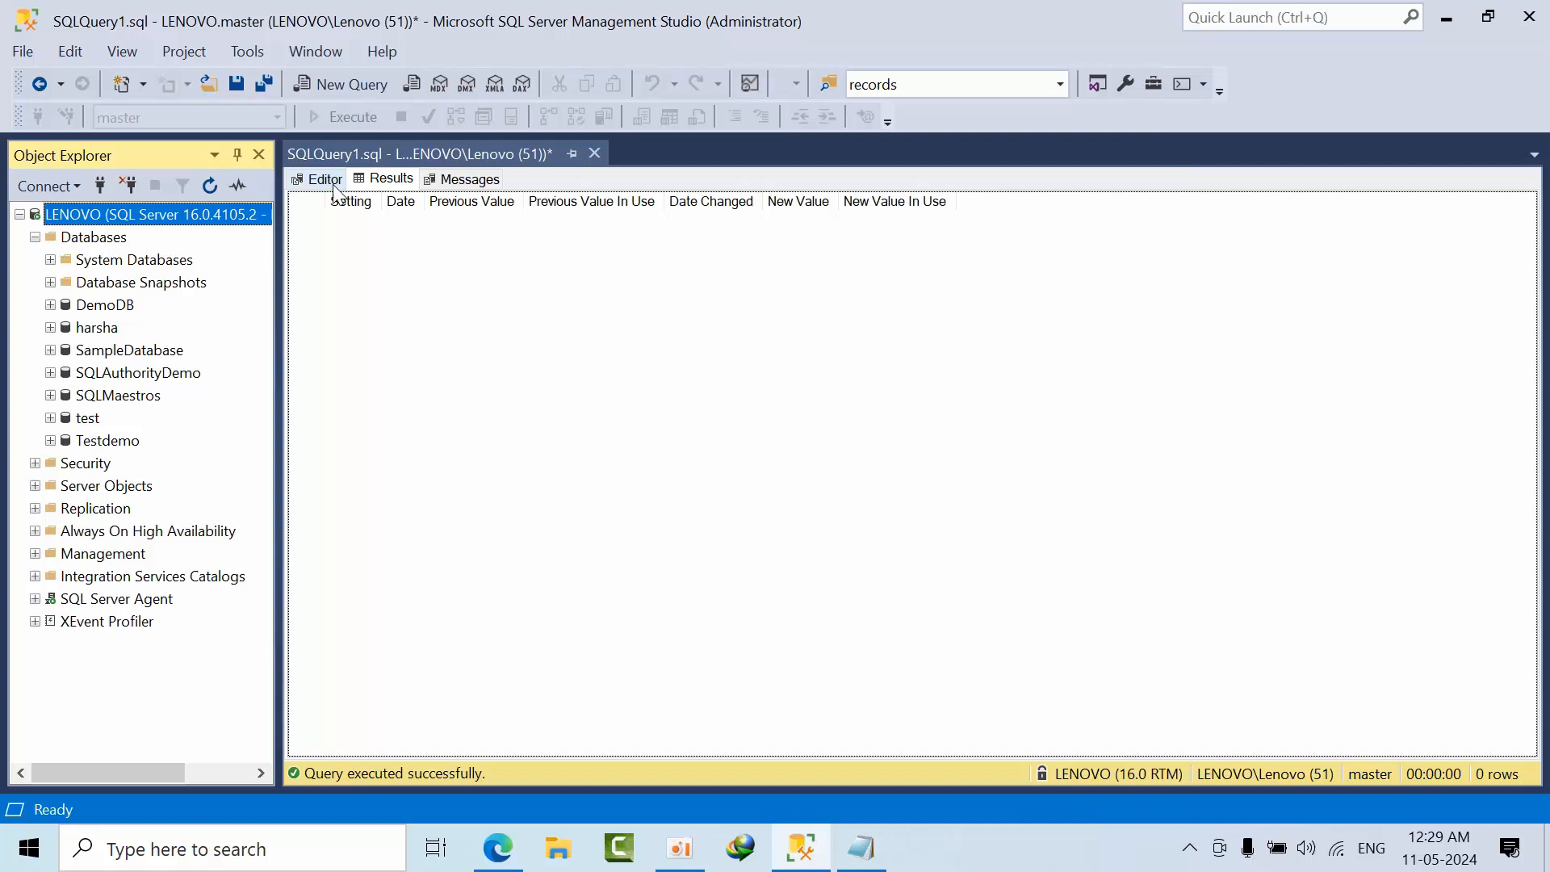
# Run the INSERT INTO SQLskills_ConfigData … FROM sys.configurations block to capture a post-change snapshot.
pyautogui.click(325, 179)
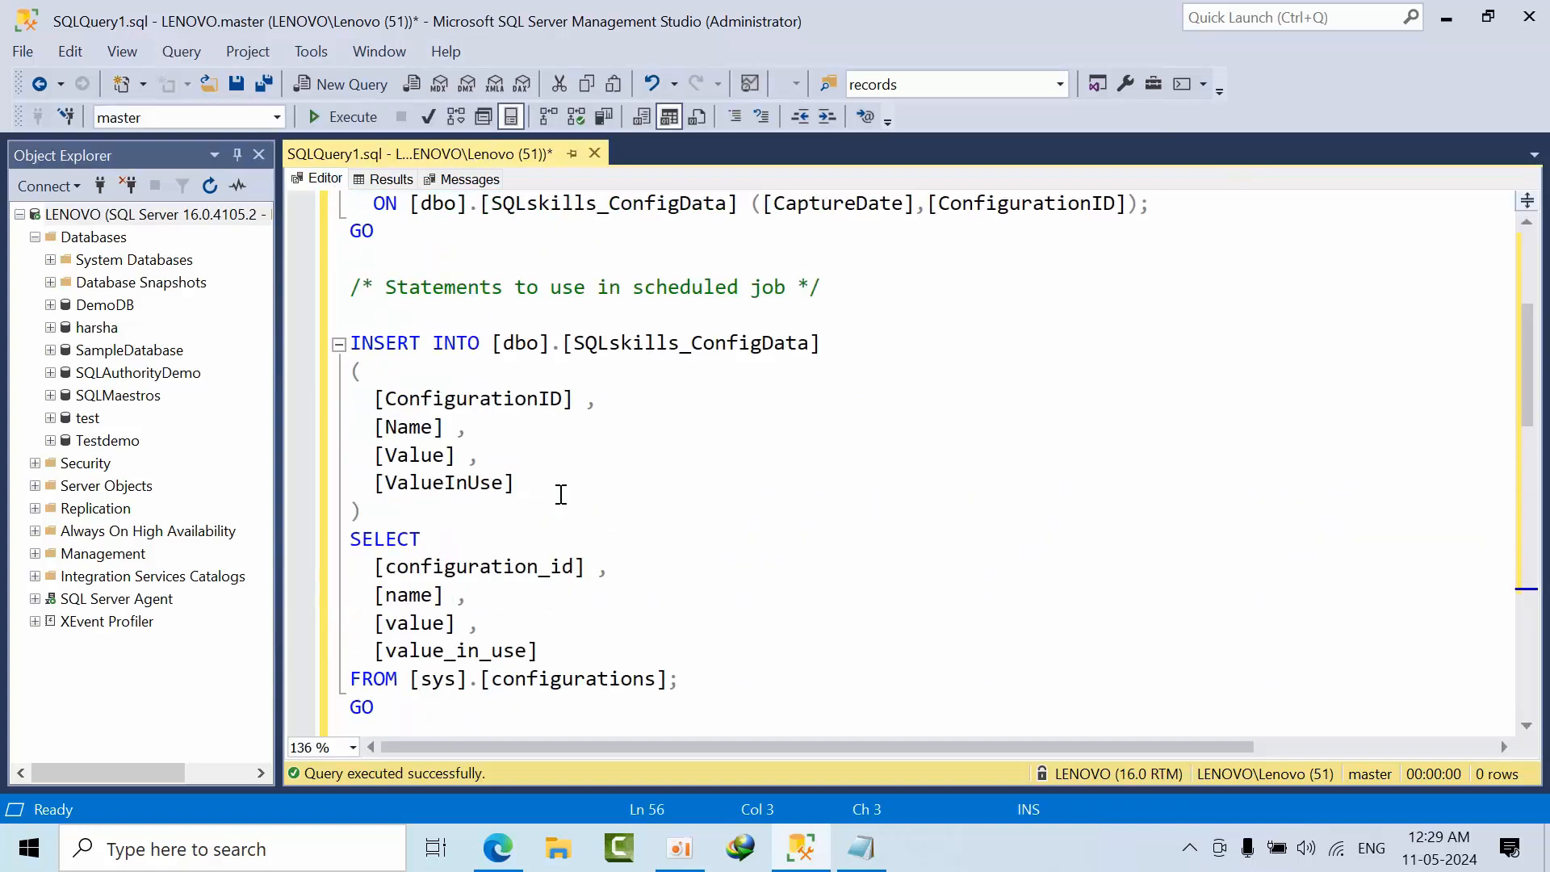
pyautogui.moveTo(350, 342); pyautogui.dragTo(373, 708)
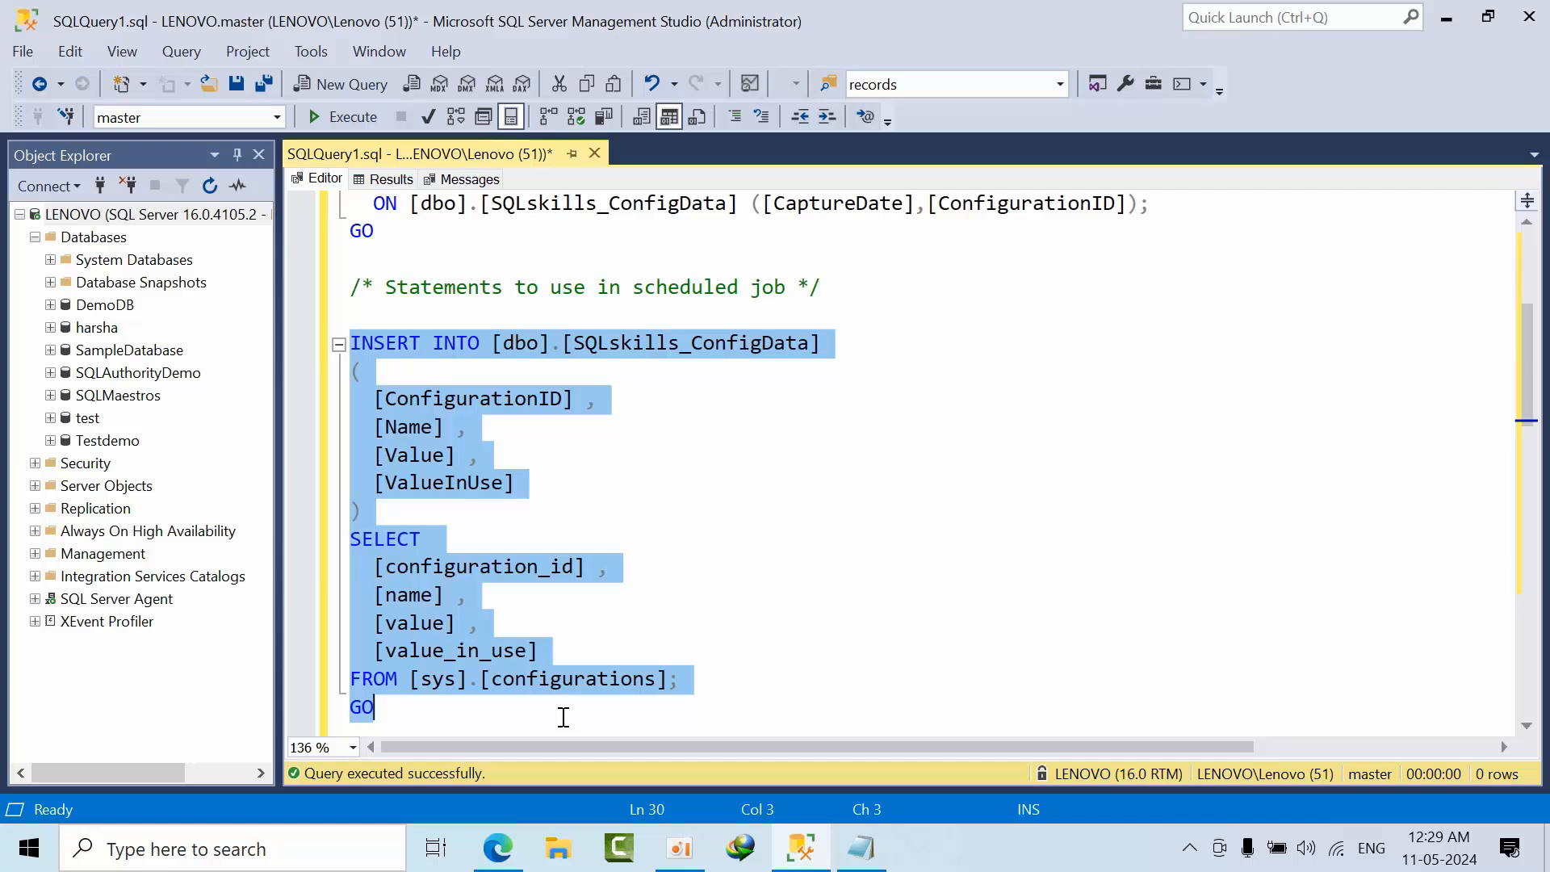
pyautogui.moveTo(455, 404)
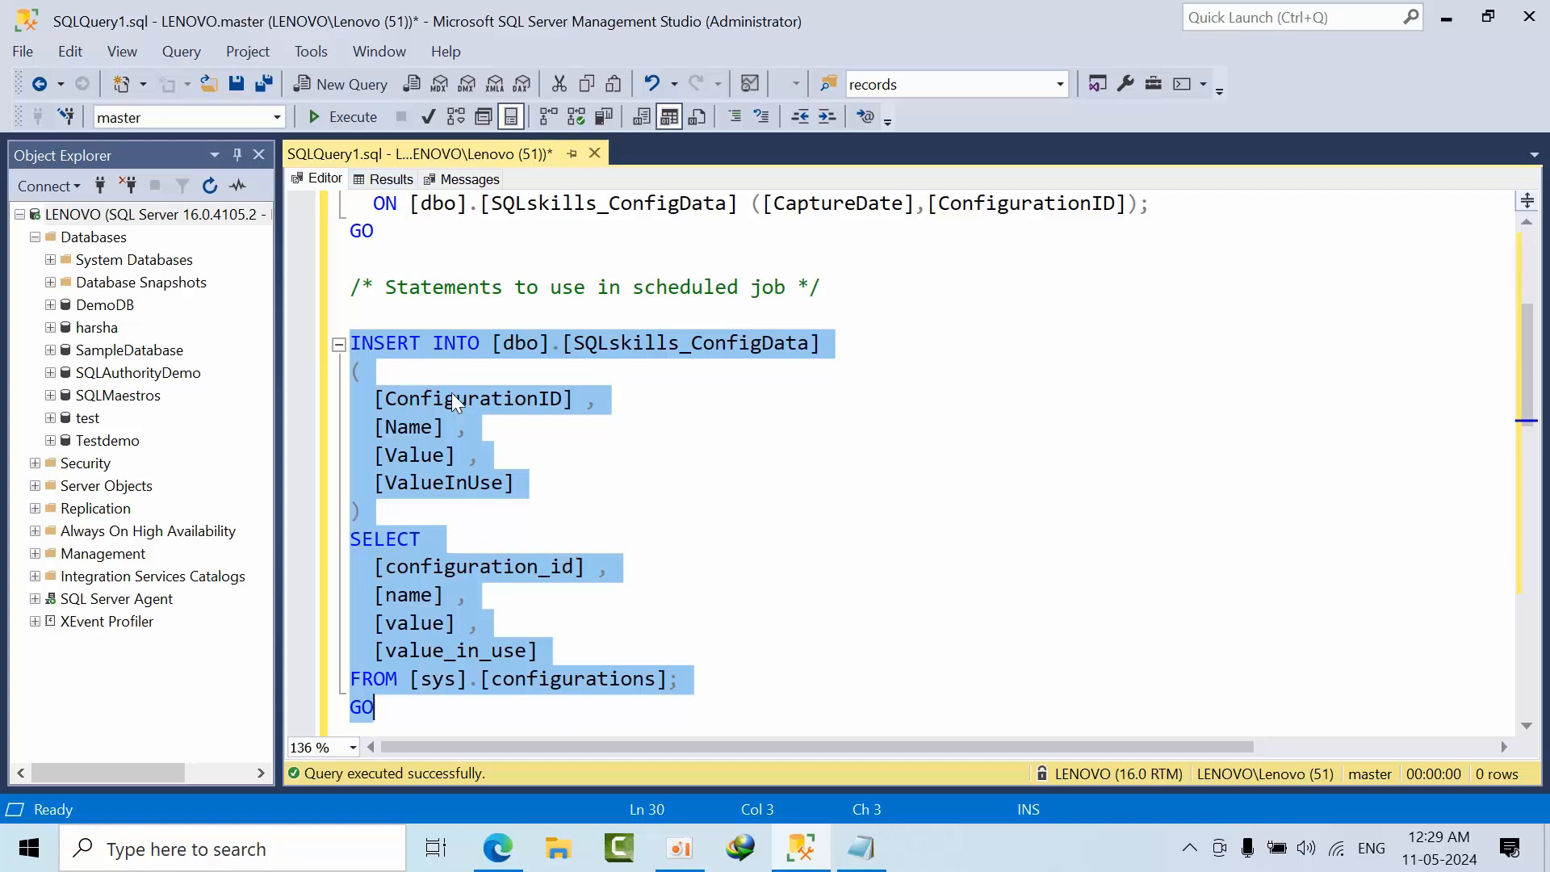
pyautogui.moveTo(507, 504)
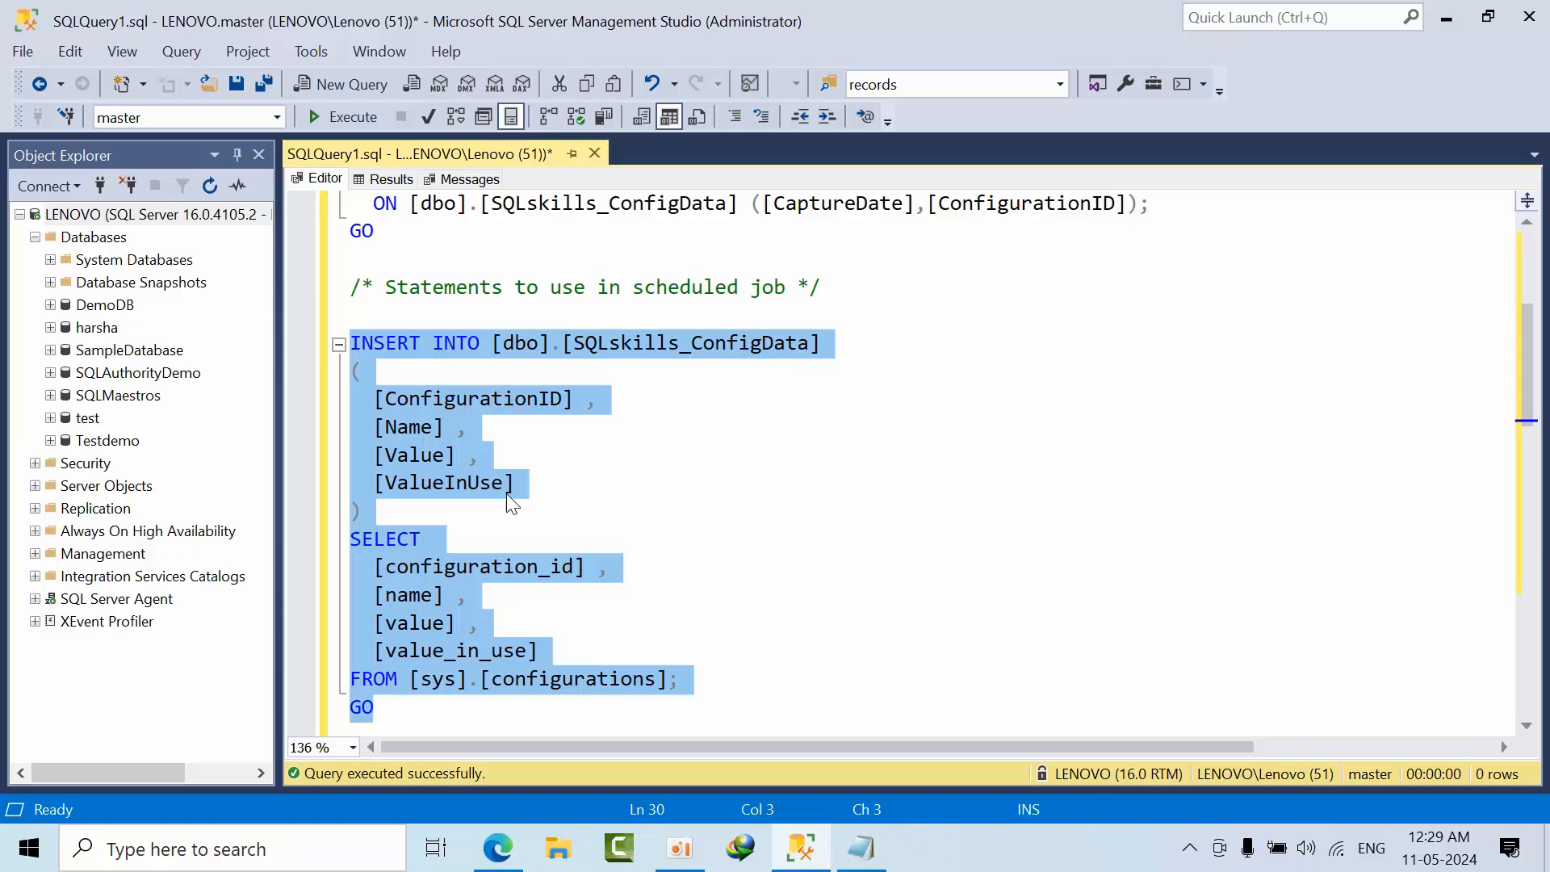
pyautogui.click(346, 117)
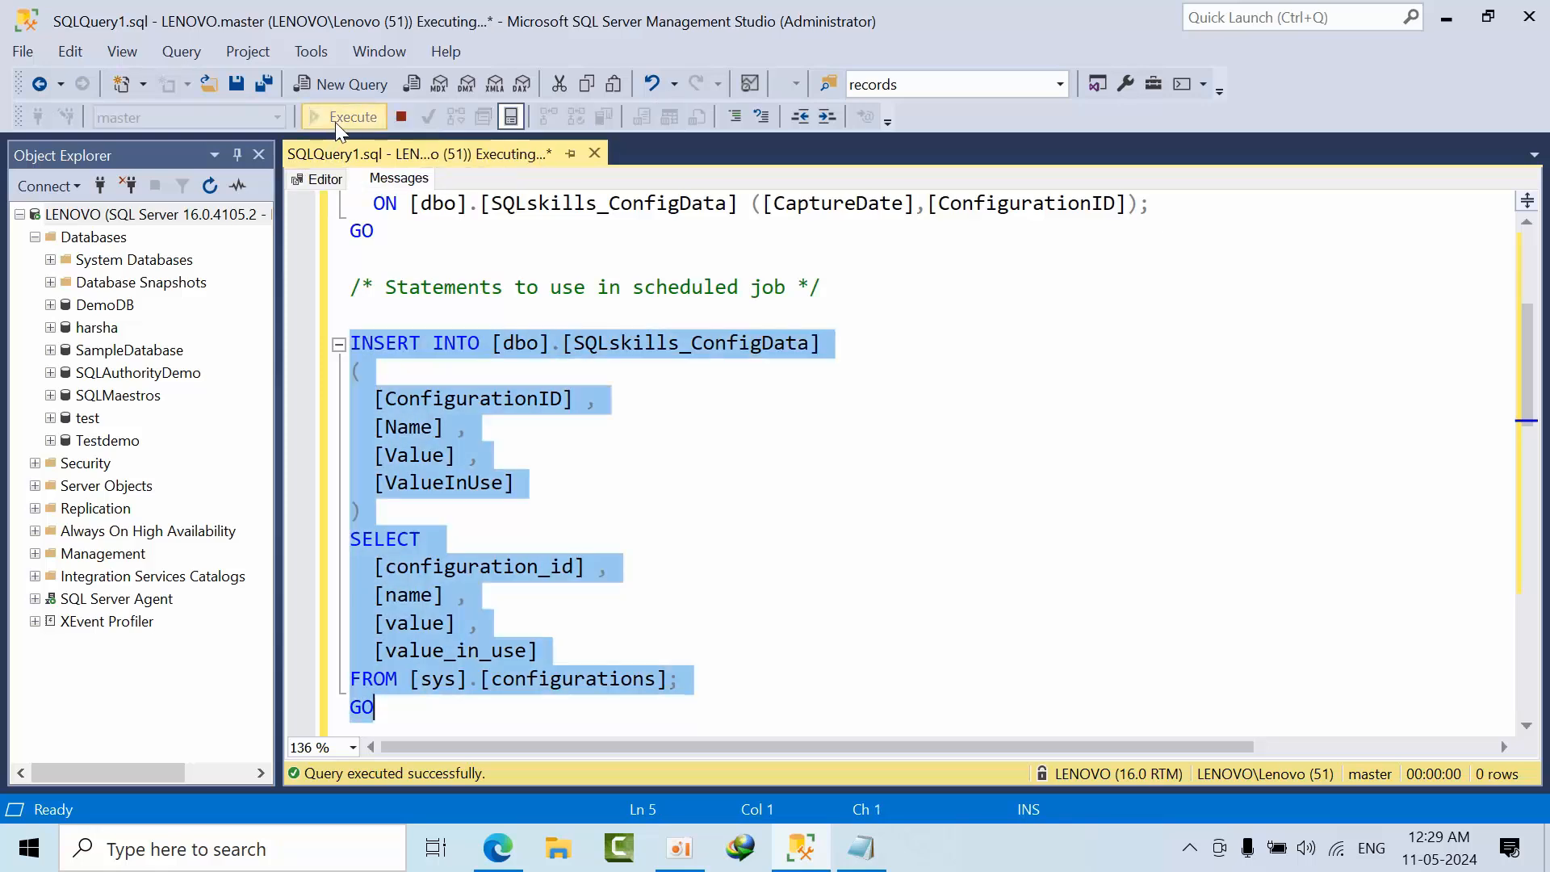
pyautogui.scroll(-3)
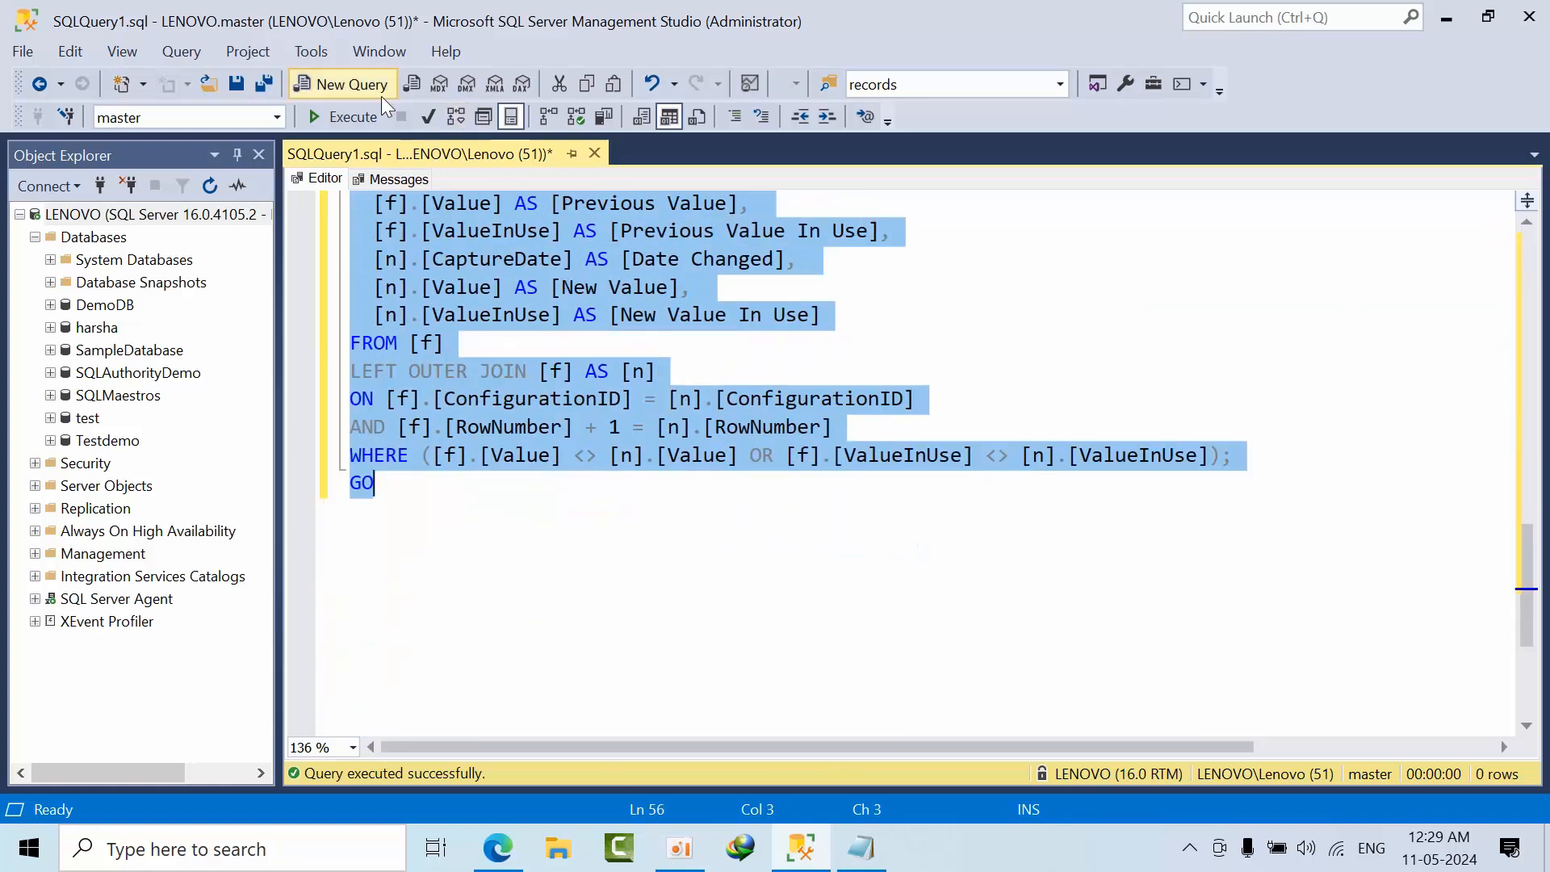
# Run the comparison query and inspect the max worker threads row showing 128 changed to 0.
pyautogui.click(352, 116)
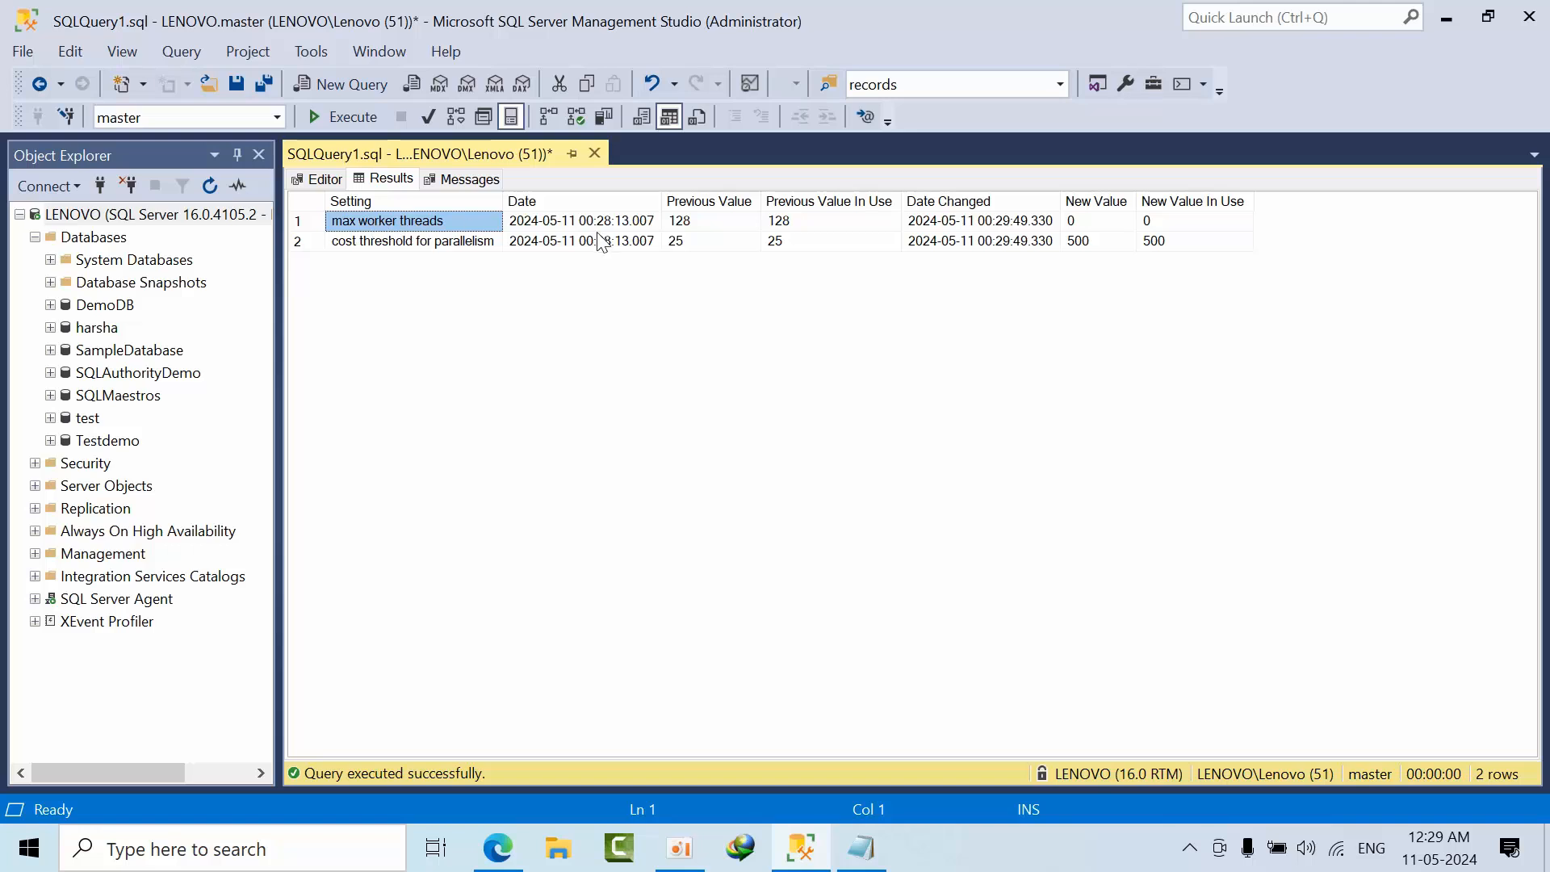
pyautogui.click(579, 221)
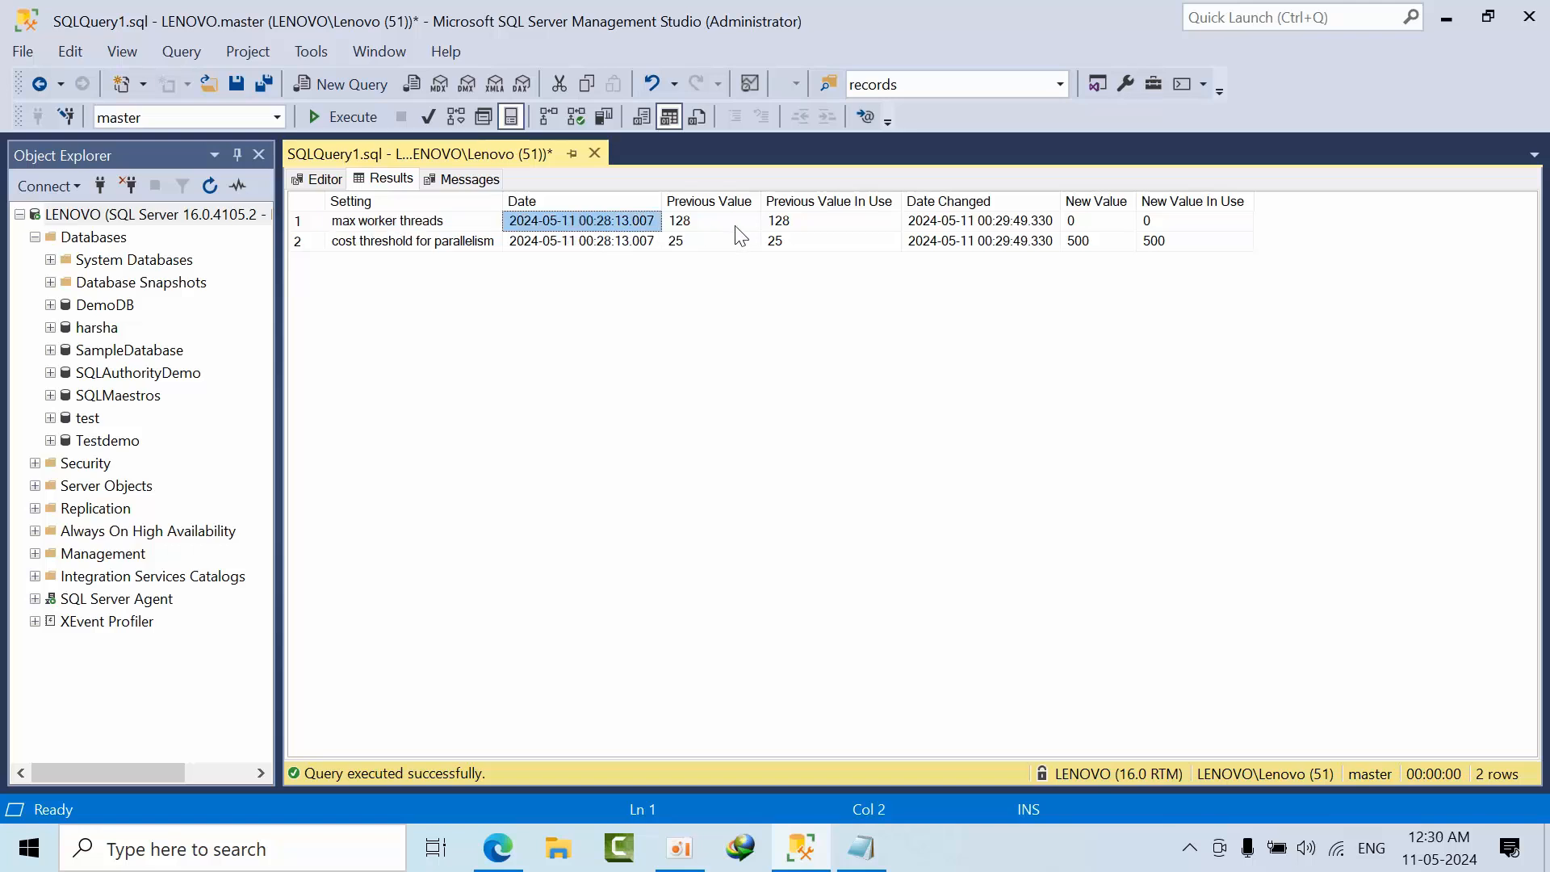
pyautogui.click(710, 221)
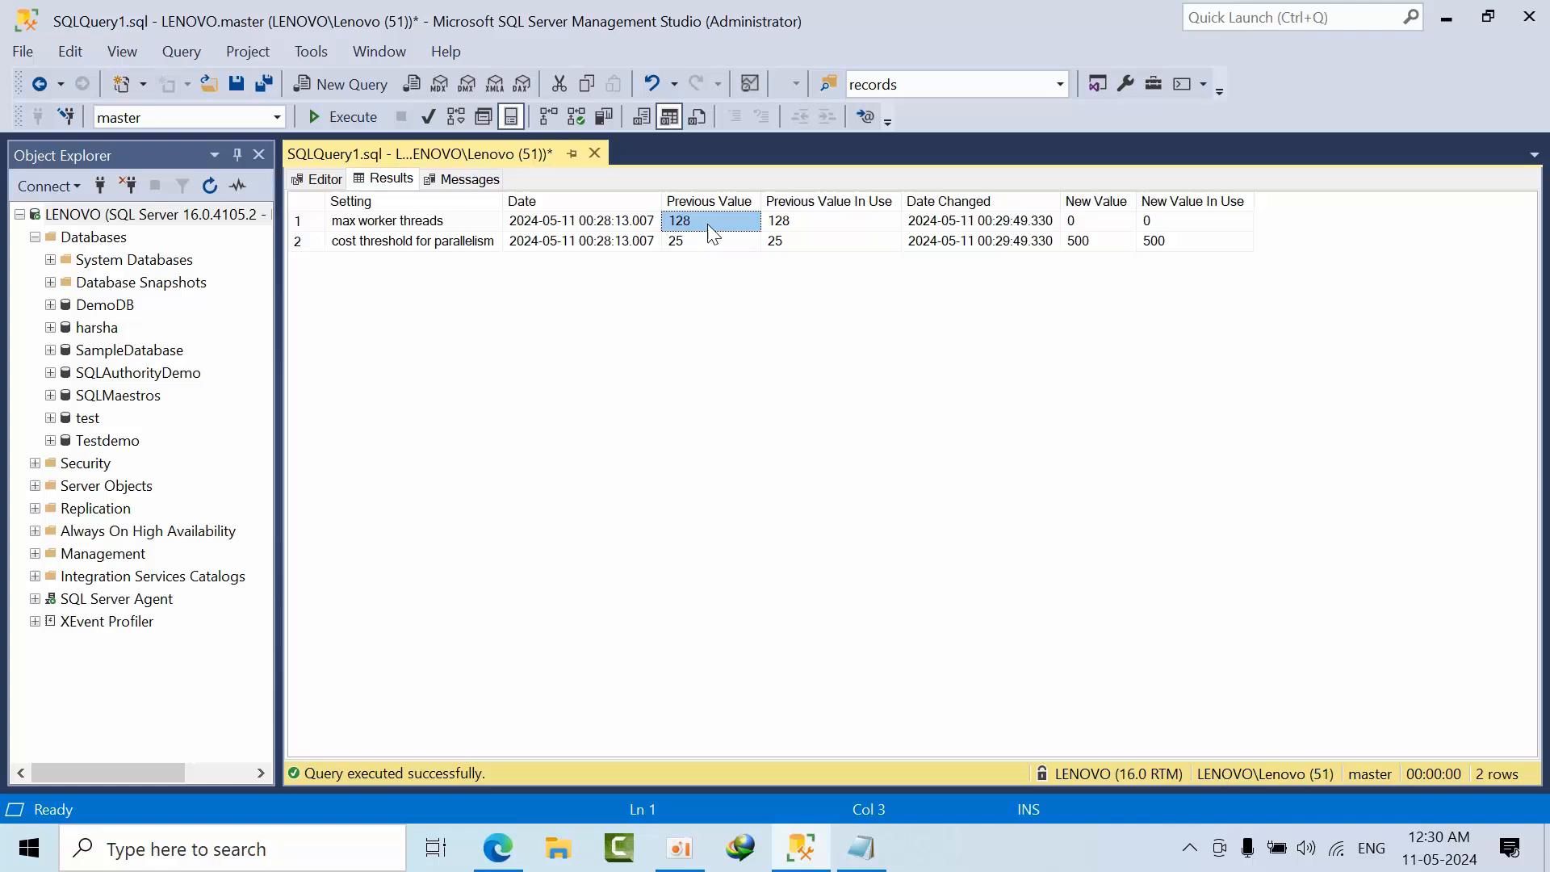
pyautogui.click(1095, 221)
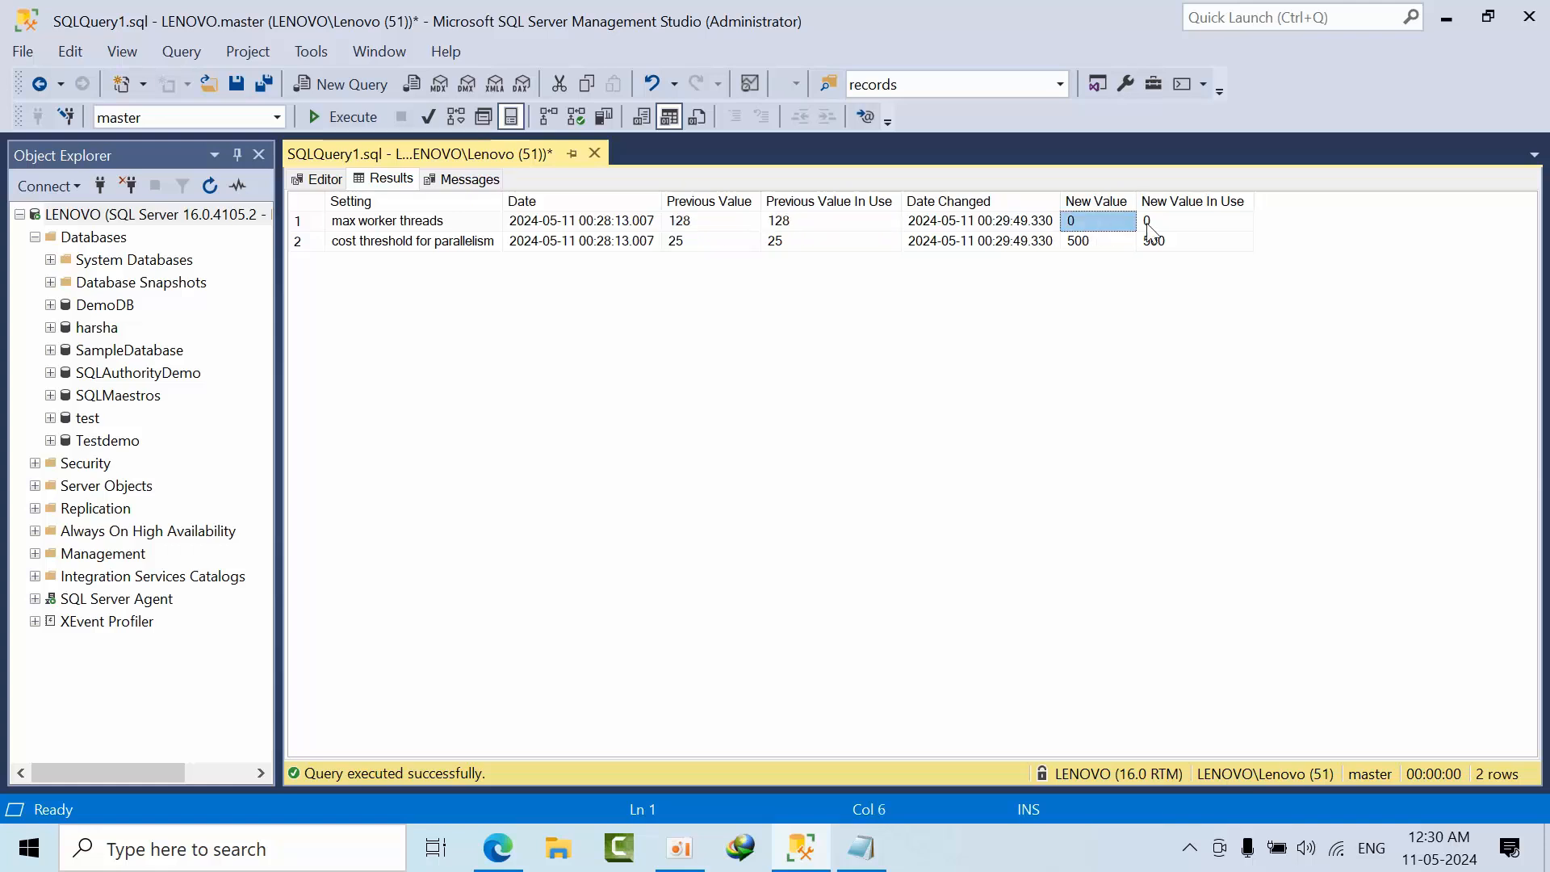
pyautogui.click(1193, 221)
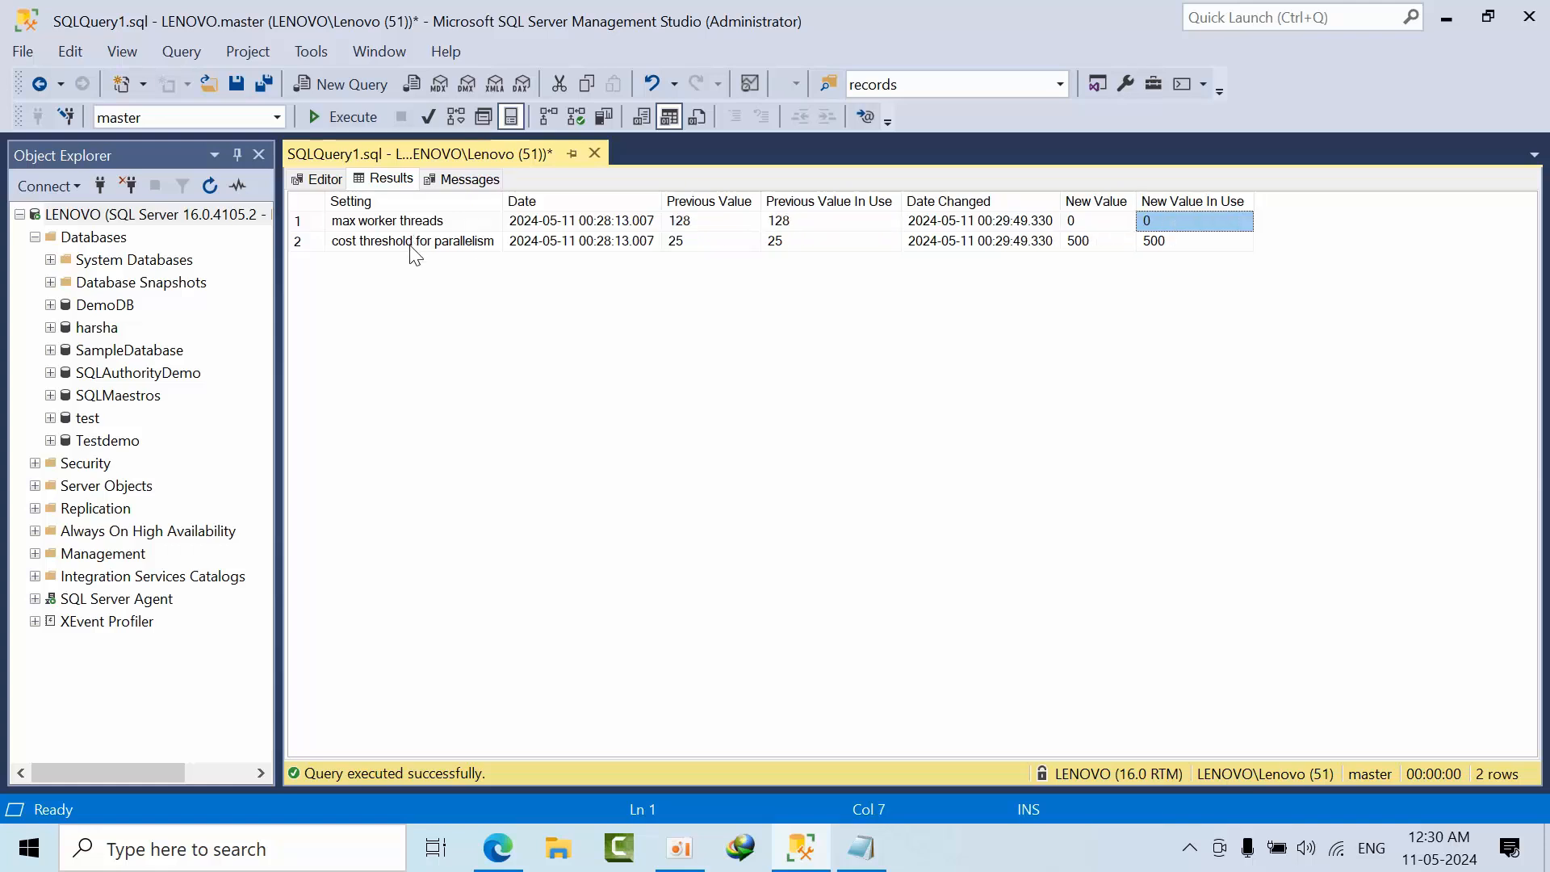
# Inspect the cost threshold for parallelism row showing 25 changed to 500, then return to the script.
pyautogui.click(582, 241)
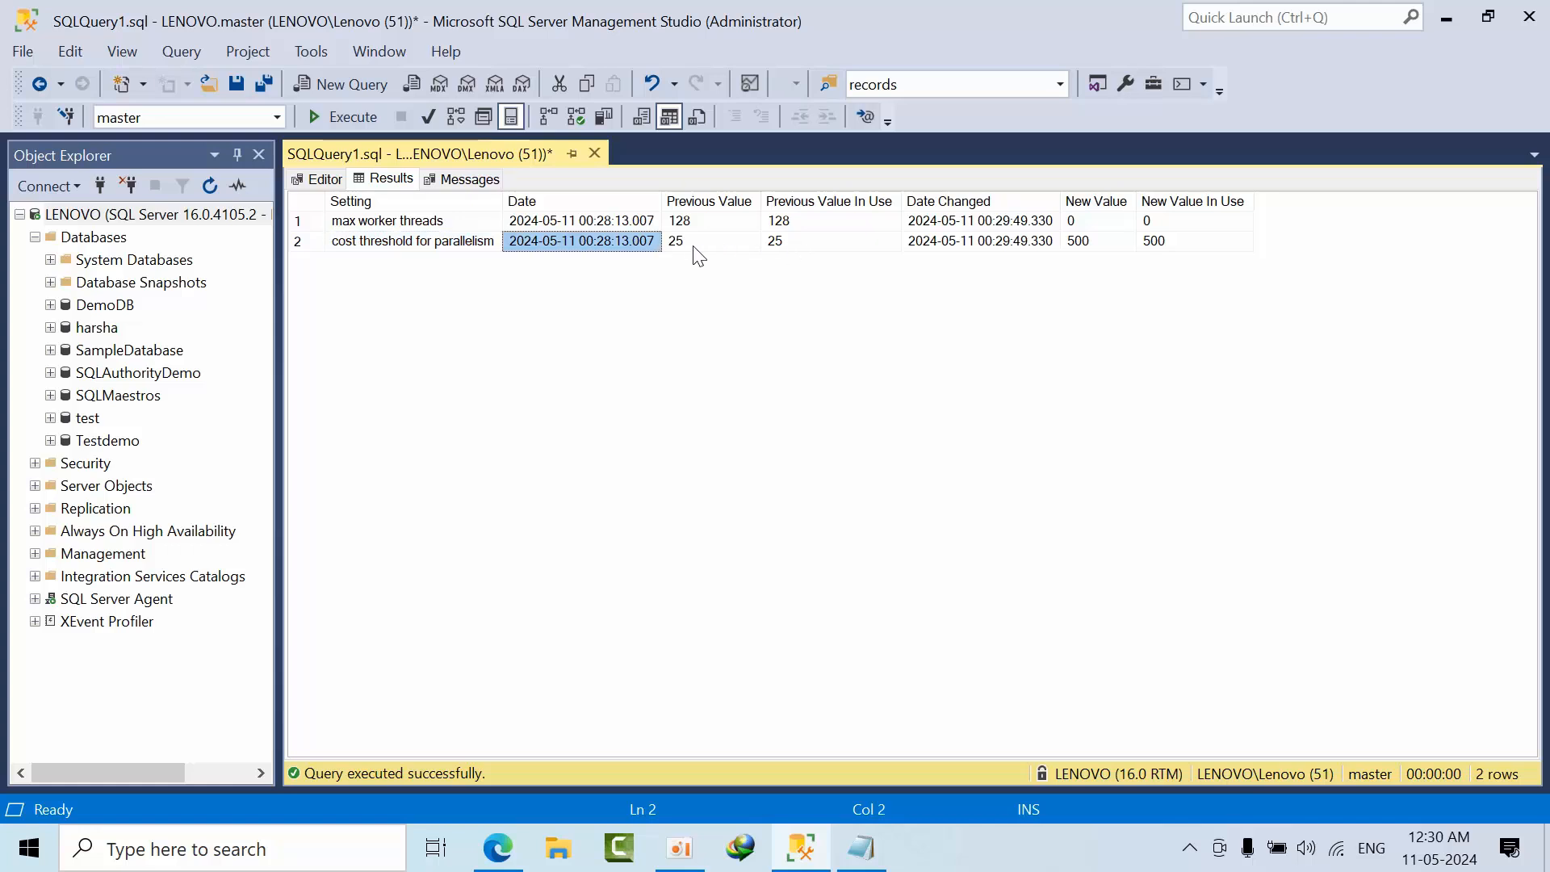
pyautogui.click(1194, 241)
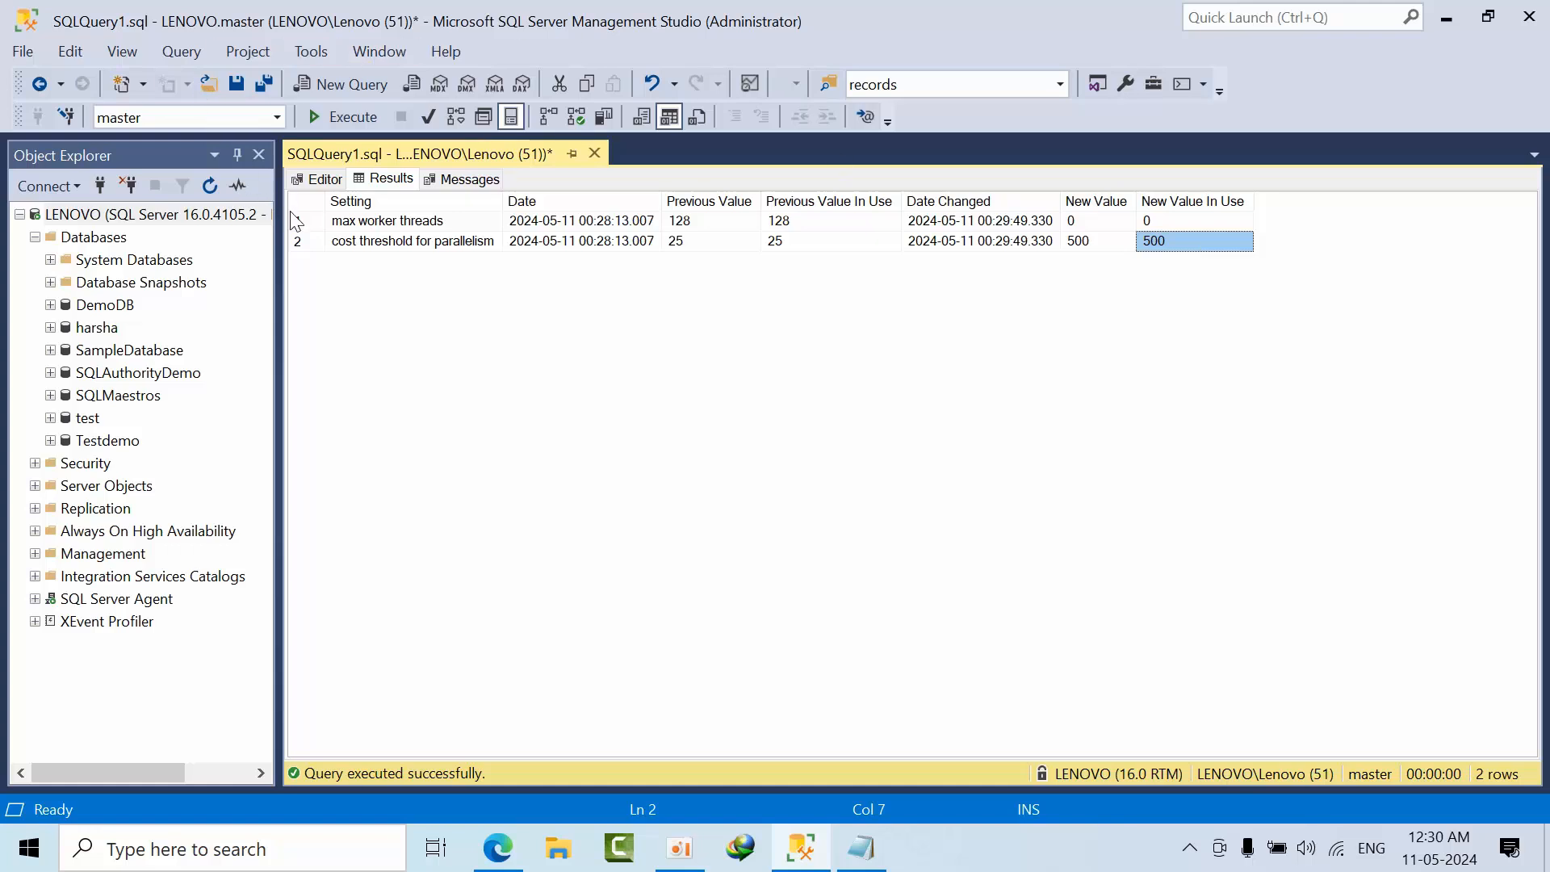
pyautogui.click(323, 179)
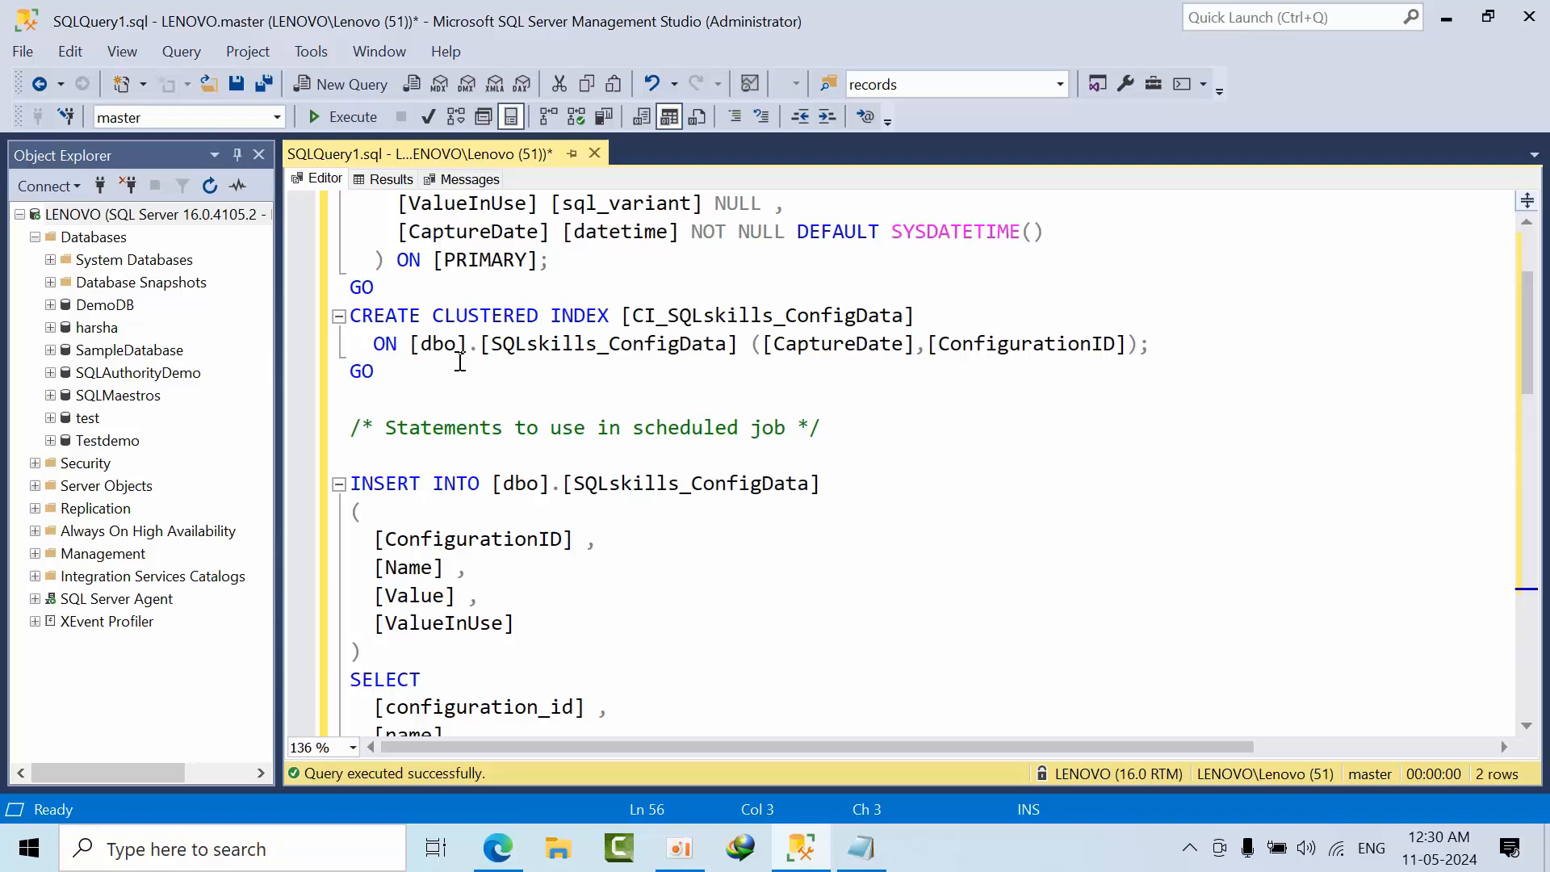
# Highlight SQLskills_ConfigData in the CREATE TABLE script and switch to the SQLPerformance.com article in Edge.
pyautogui.scroll(-3)
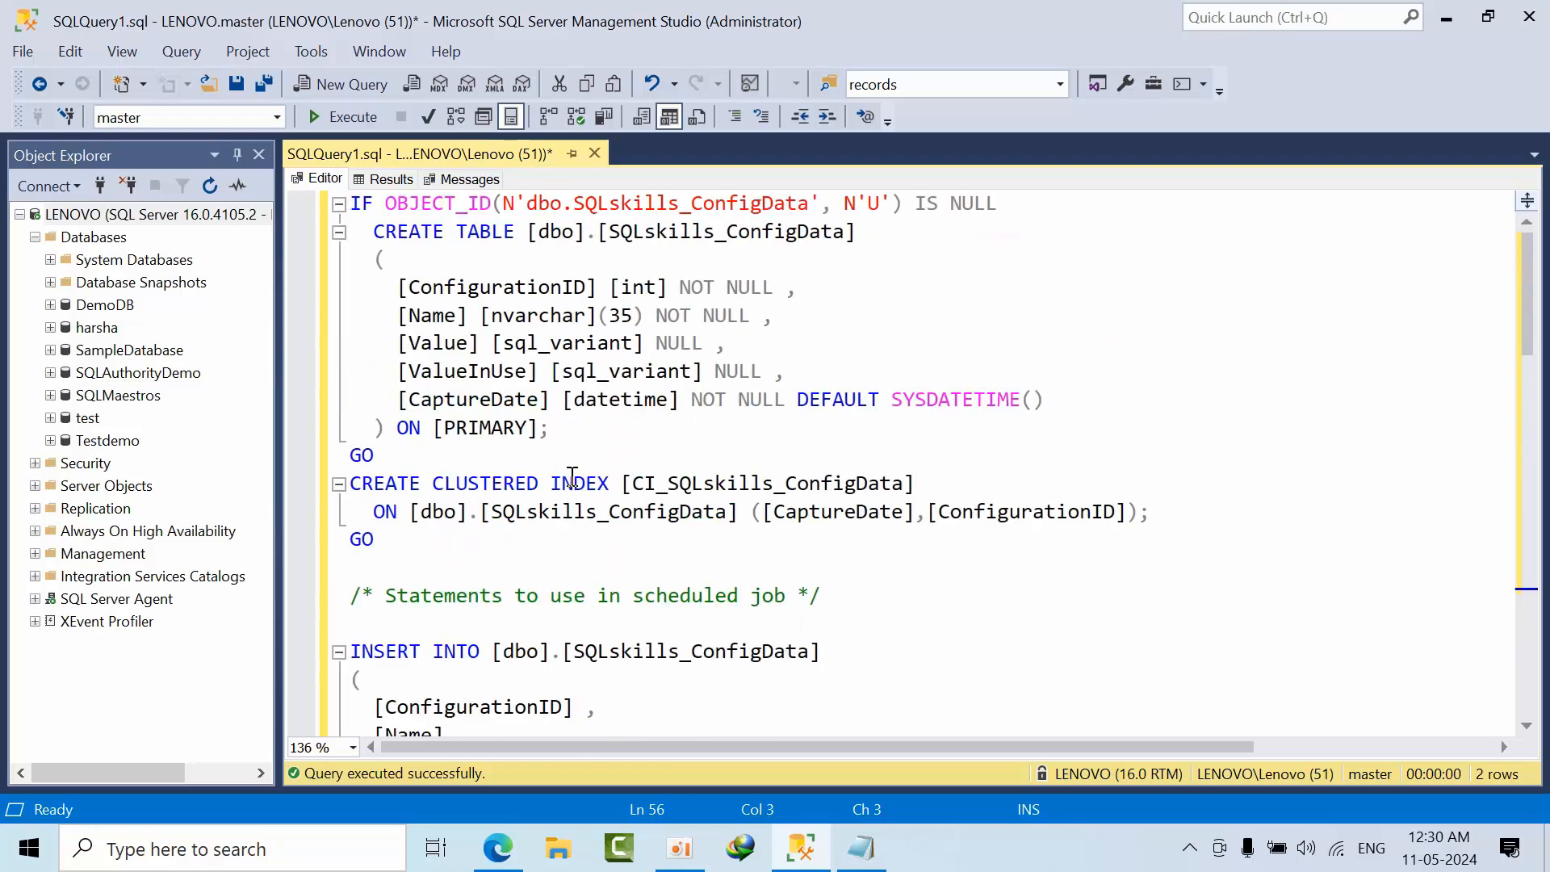
pyautogui.doubleClick(726, 230)
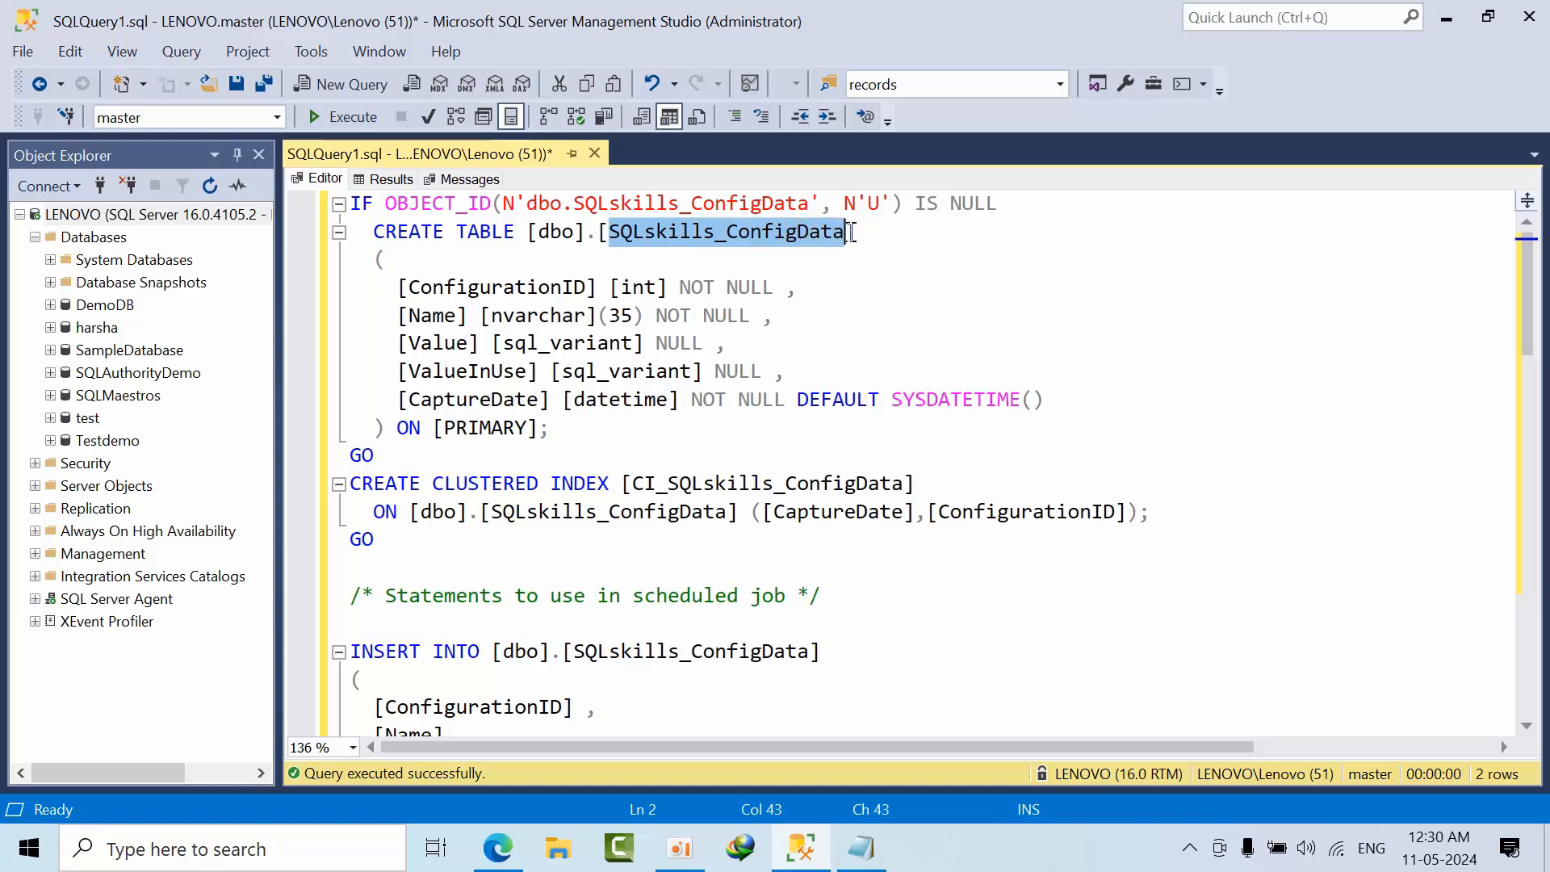
pyautogui.moveTo(848, 231)
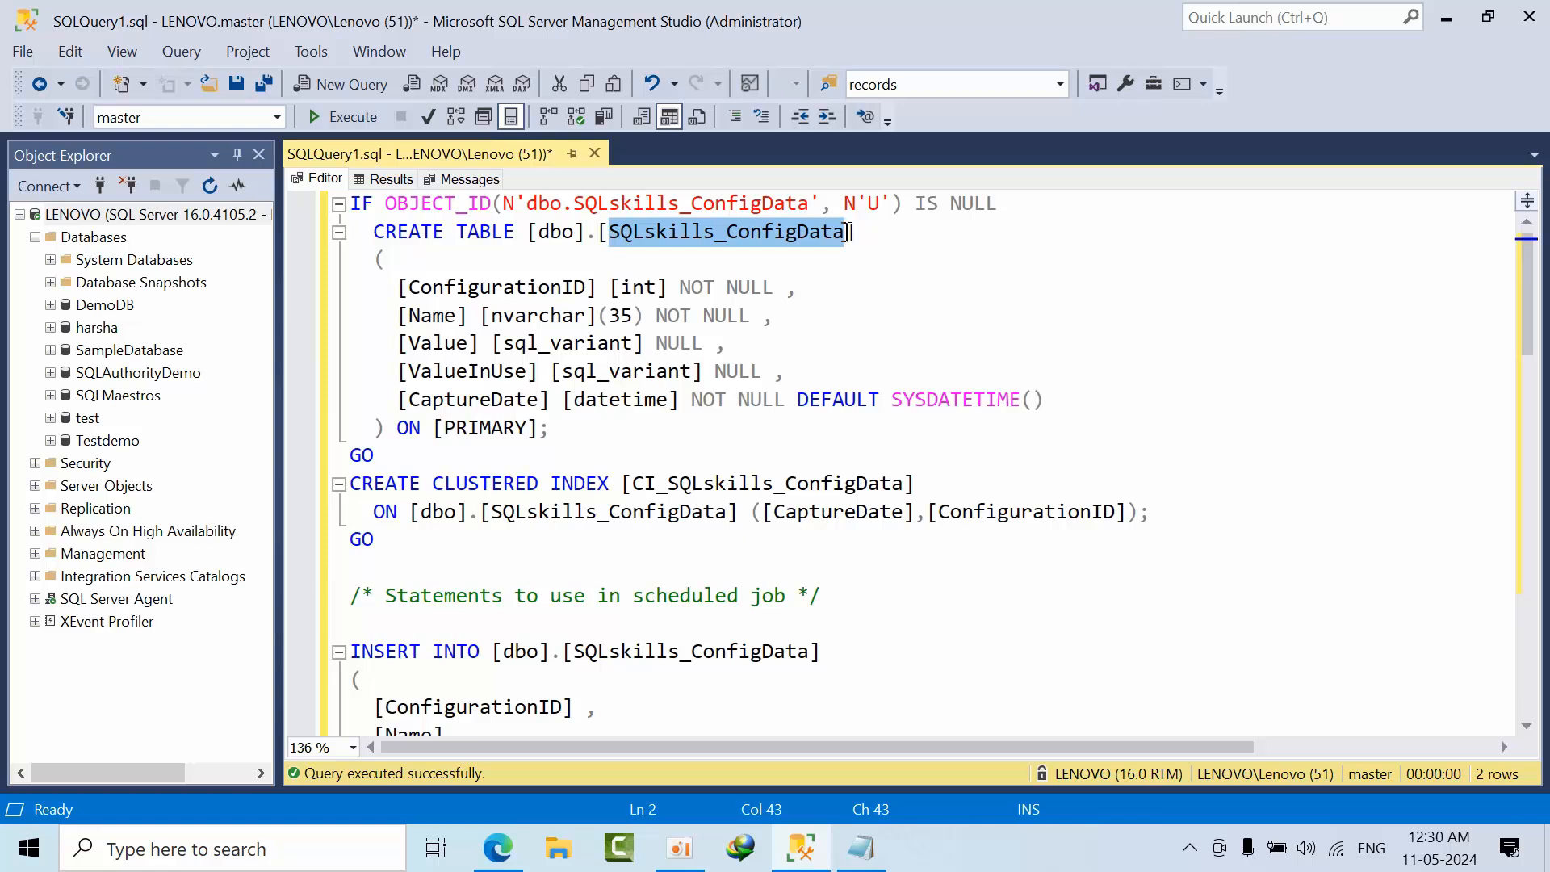
pyautogui.click(498, 847)
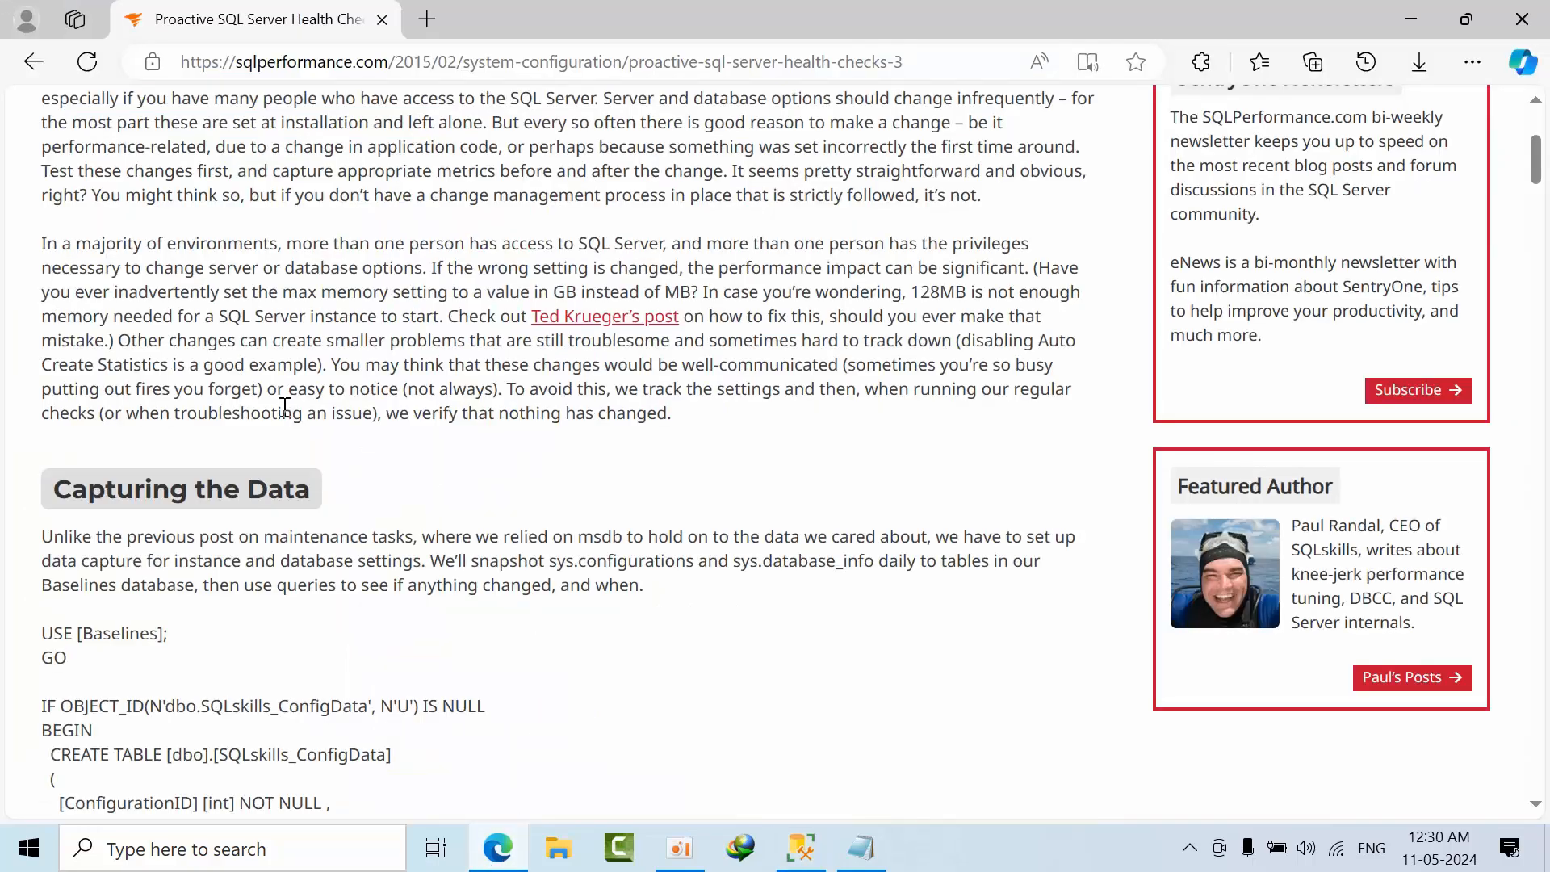
# Scroll the article to its Capturing the Data section with the SQLskills_ConfigData script.
pyautogui.scroll(3)
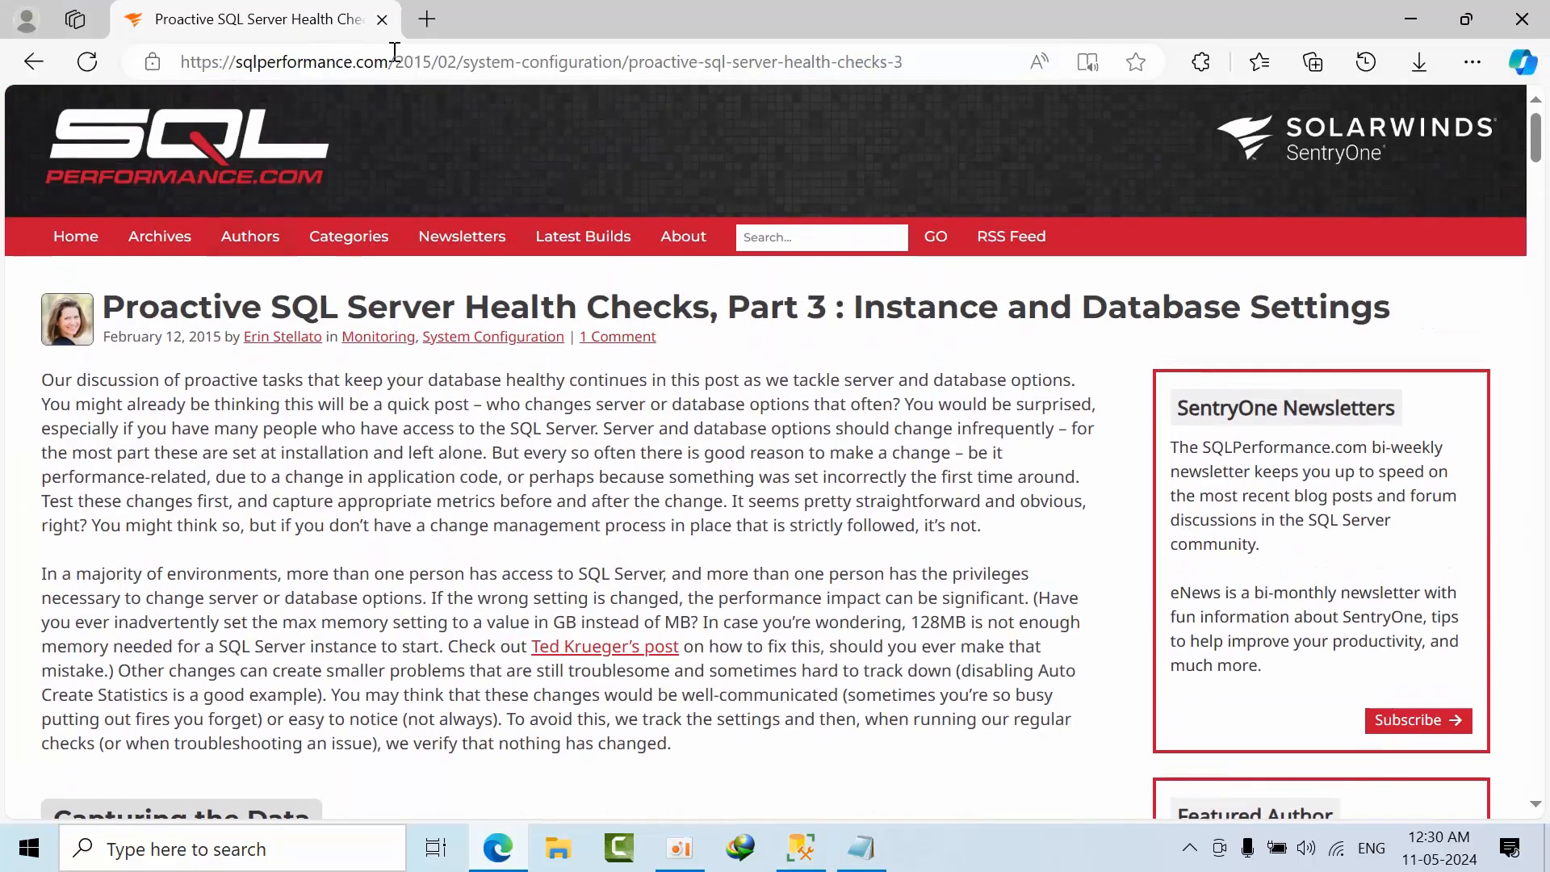
pyautogui.scroll(-3)
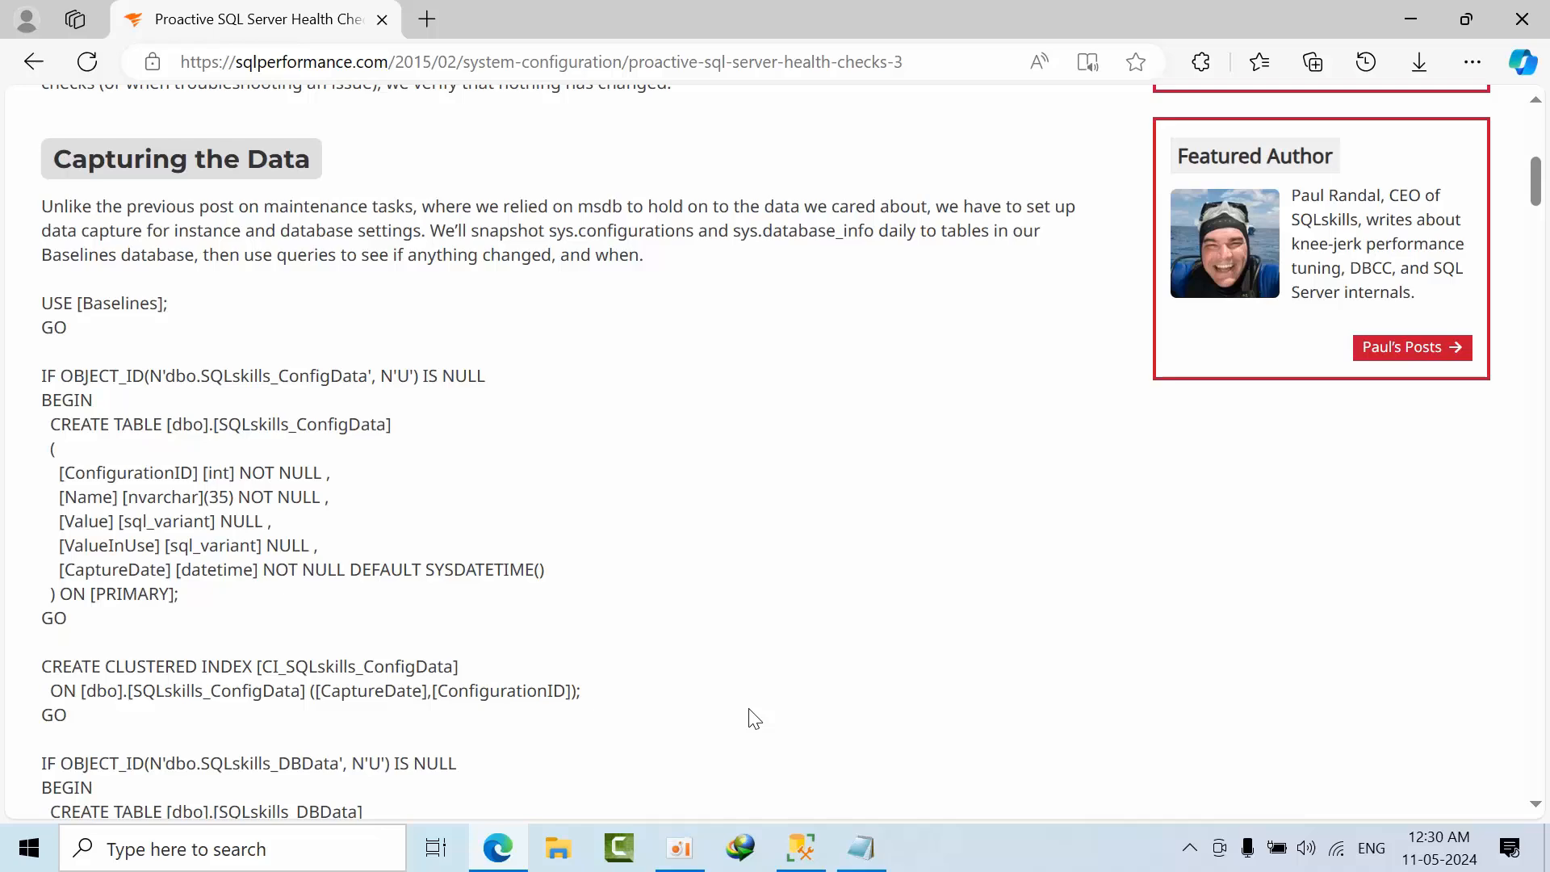
pyautogui.moveTo(712, 533)
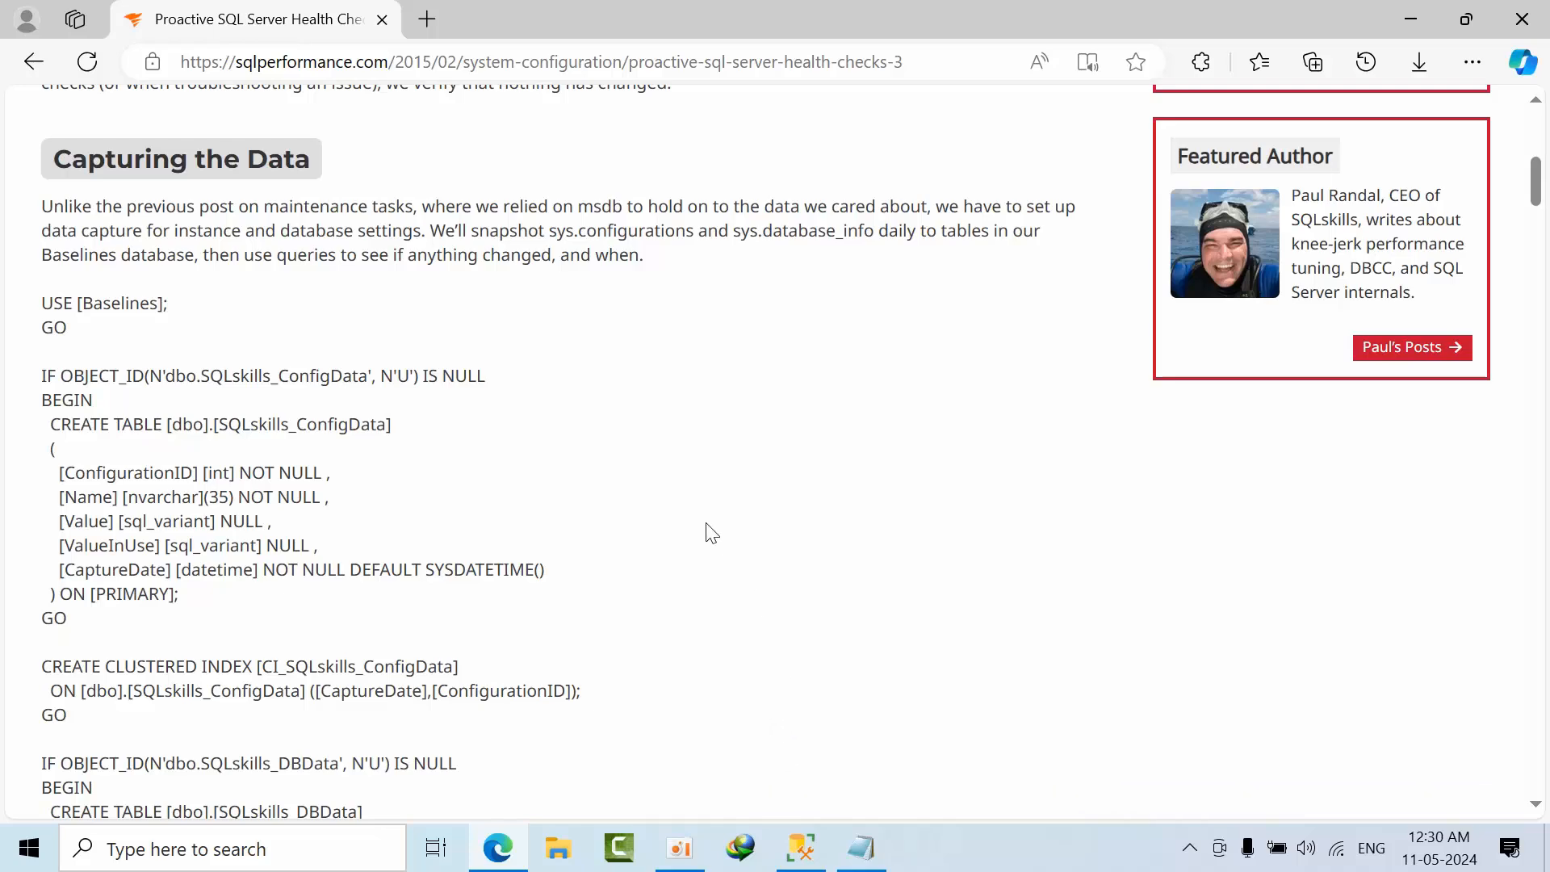